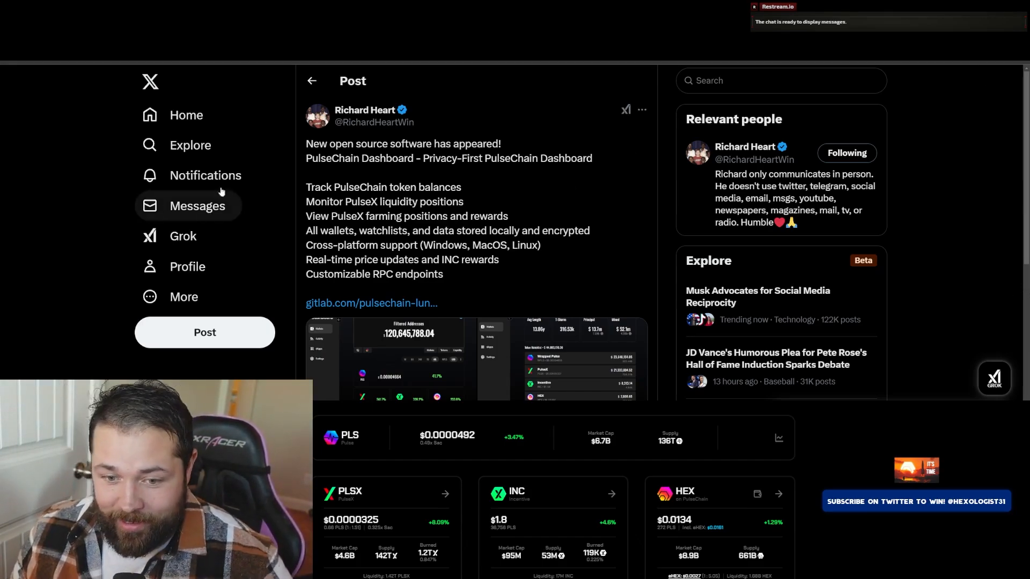
mouse_move(405, 186)
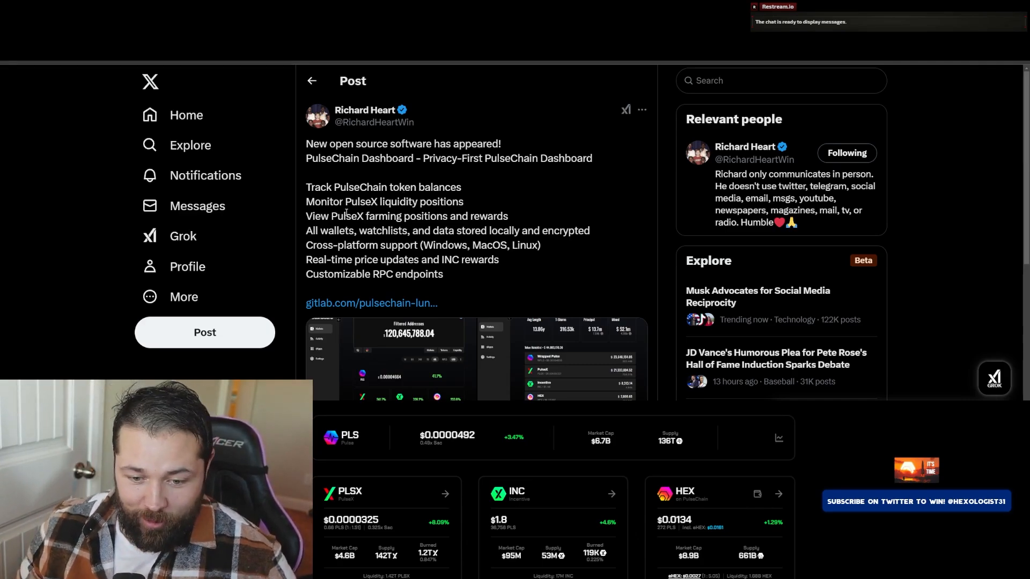
- Reach the Latest Release (Precompiled Binaries) section and follow the Windows 'Latest Release (exe)' link
scroll(down, 3)
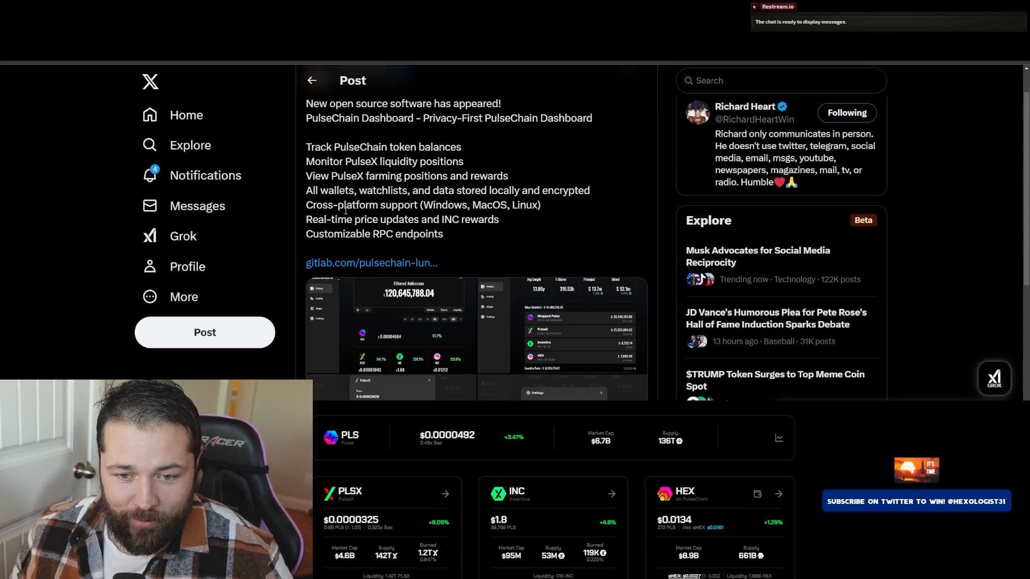
mouse_move(371, 263)
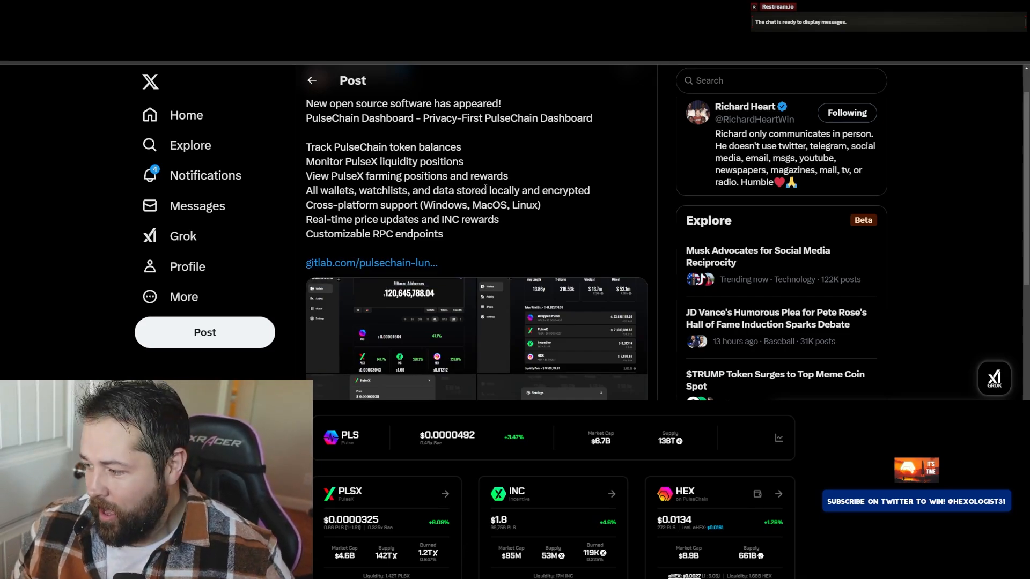
mouse_move(371, 263)
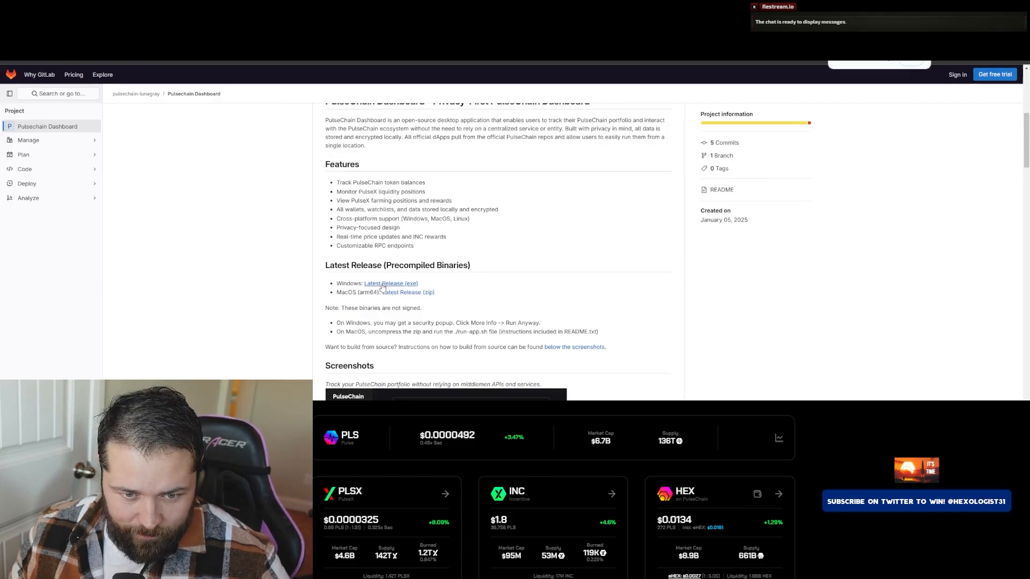
scroll(down, 3)
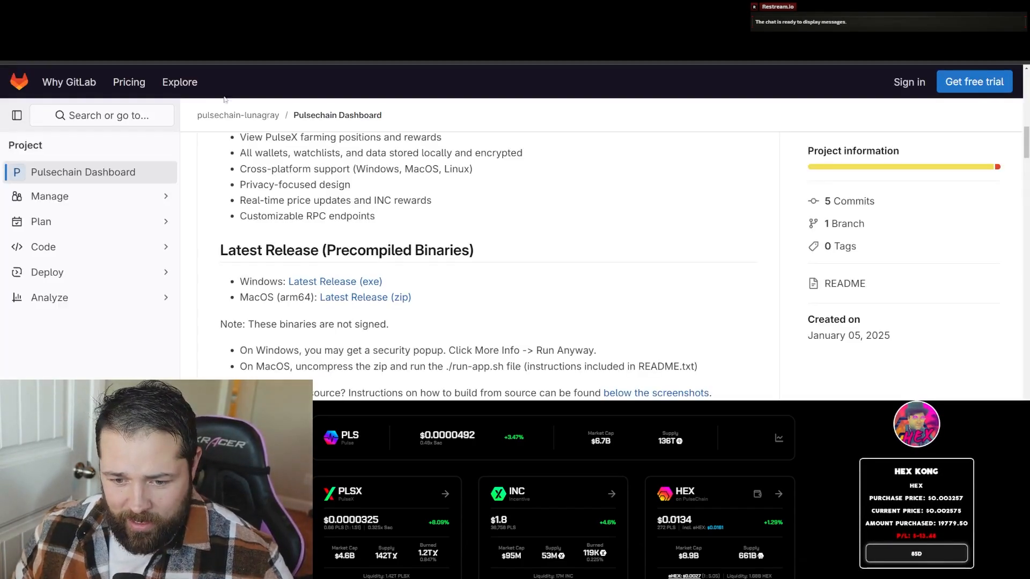
scroll(down, 3)
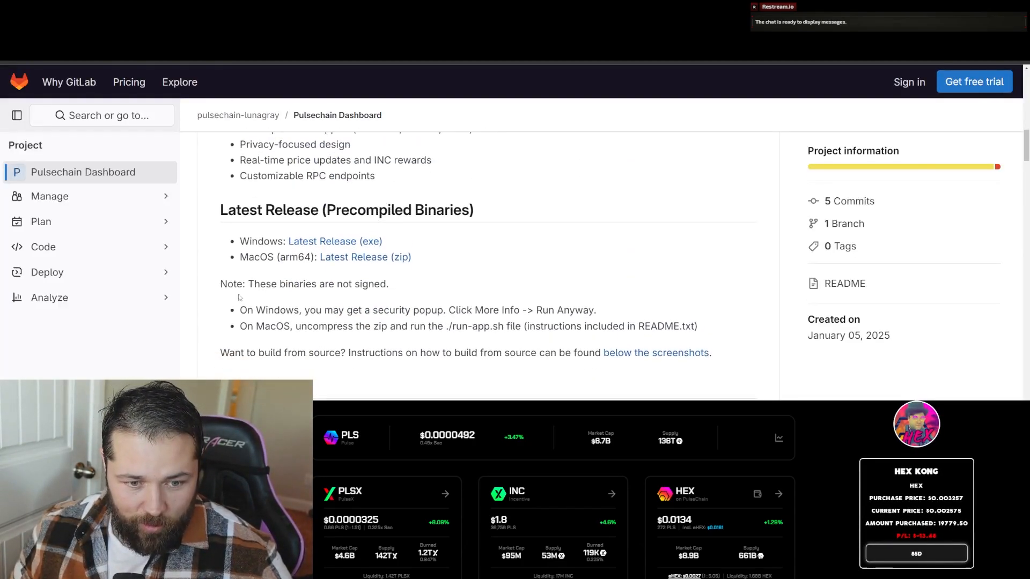
drag(248, 283, 380, 283)
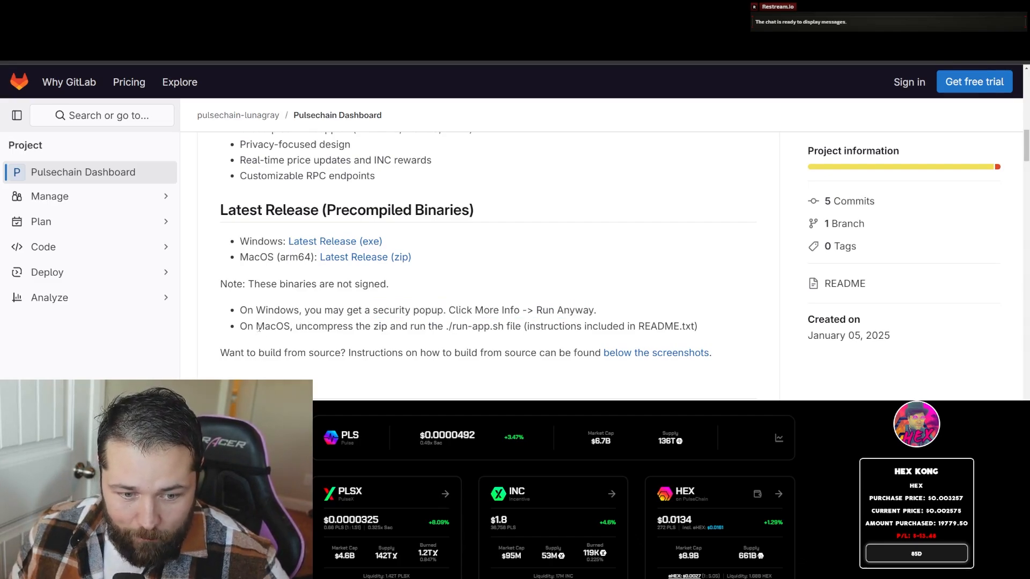
drag(257, 326, 468, 326)
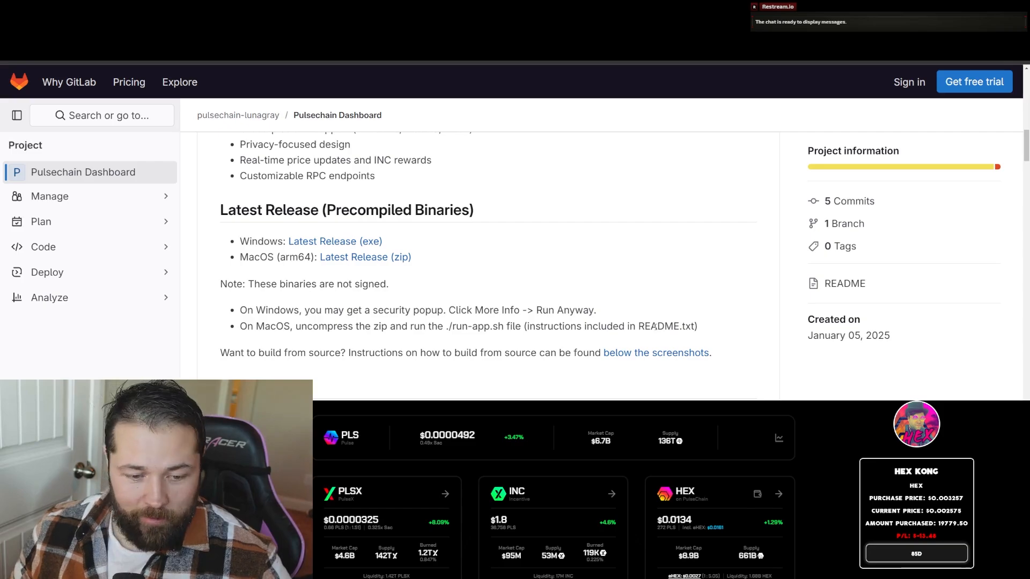
click(335, 241)
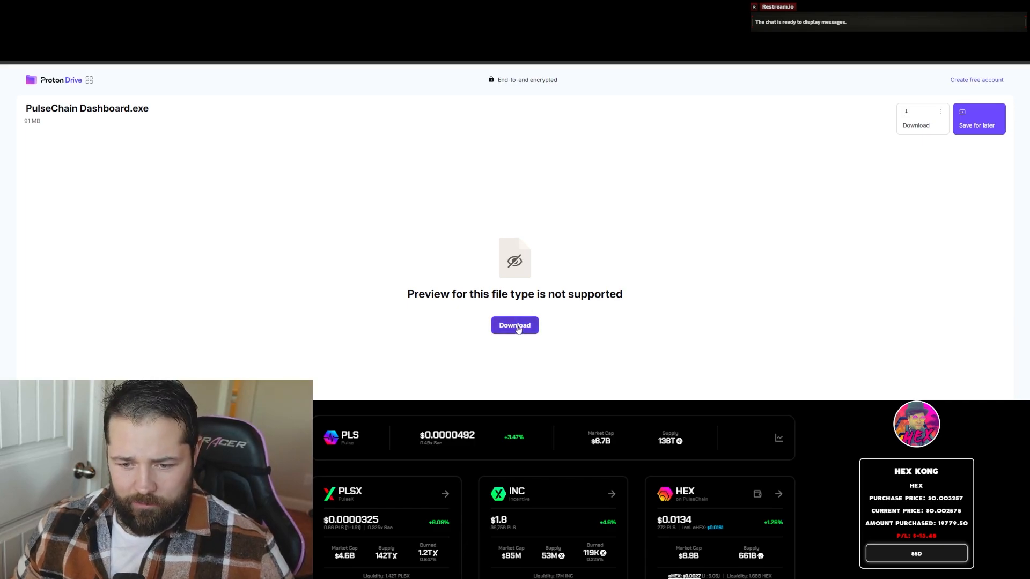
- Download PulseChain Dashboard.exe from Proton Drive and reveal it in the Downloads folder
click(514, 326)
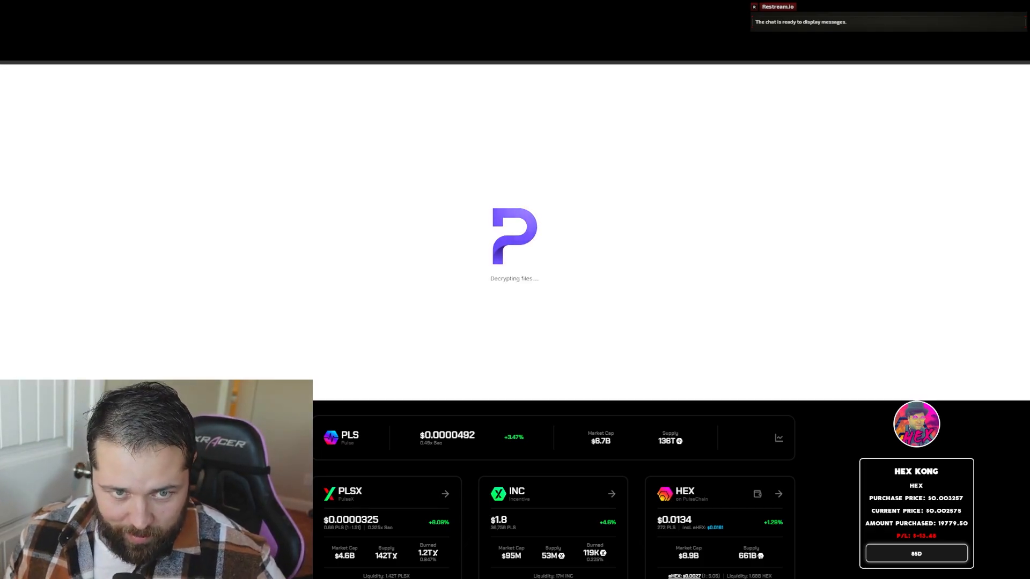
click(514, 325)
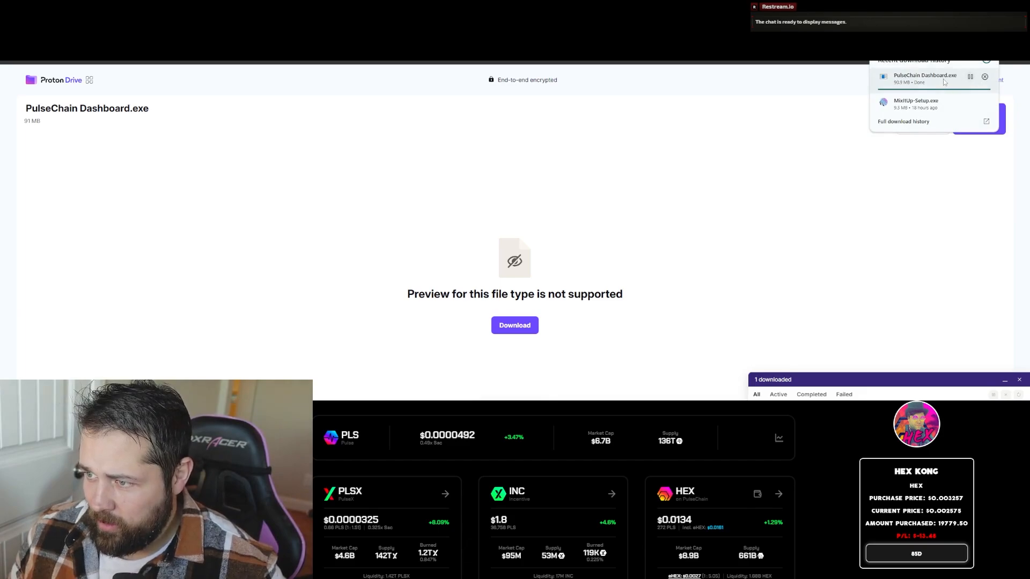
click(925, 77)
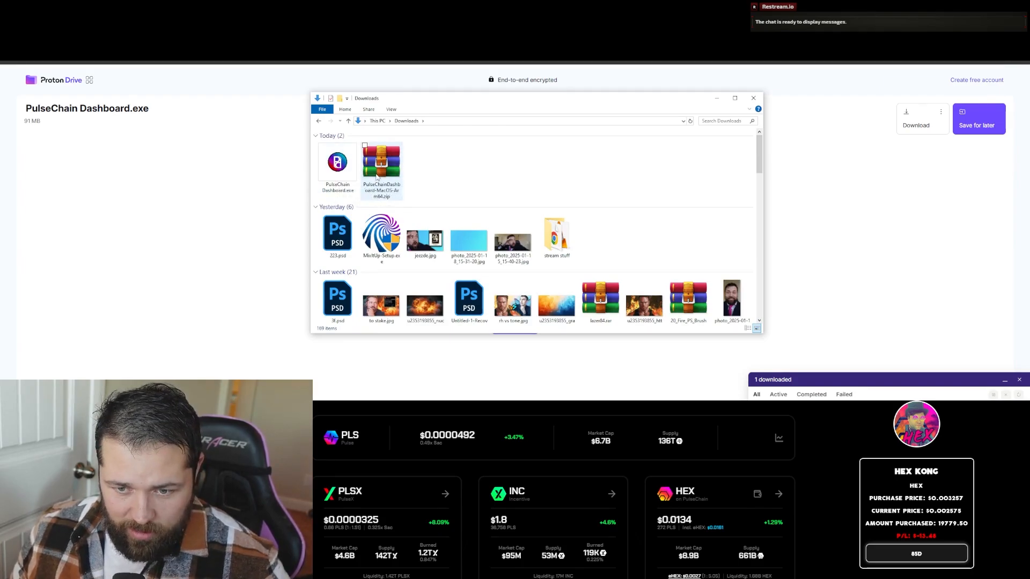
- Extract the MacOS zip and read README.txt run instructions in Notepad
right_click(381, 161)
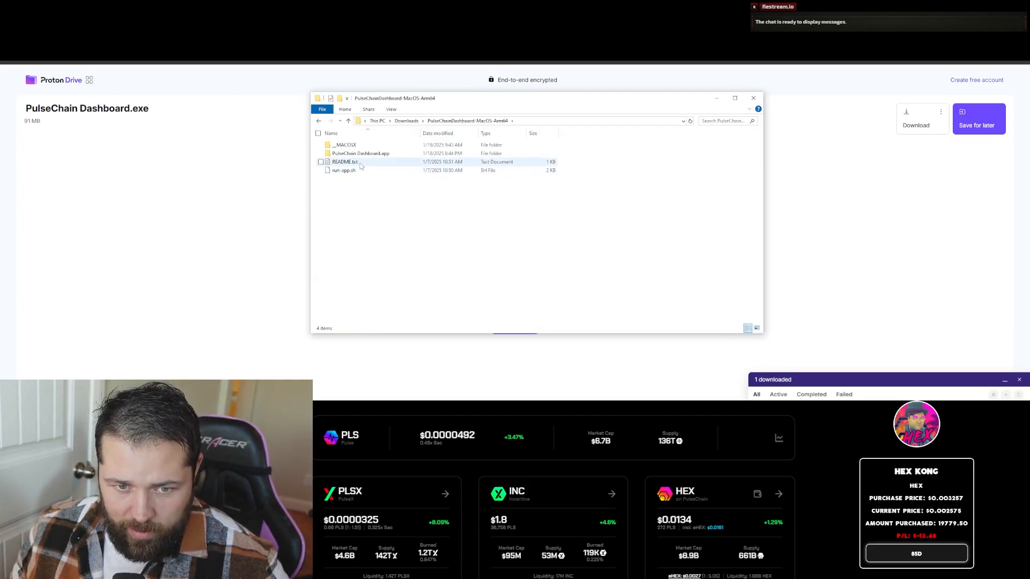
mouse_move(344, 162)
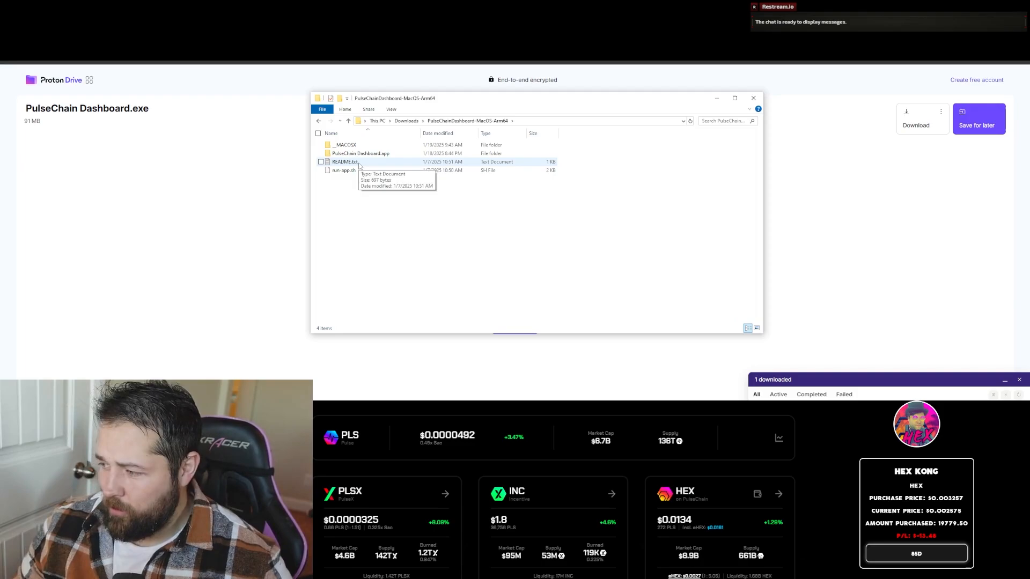
click(757, 328)
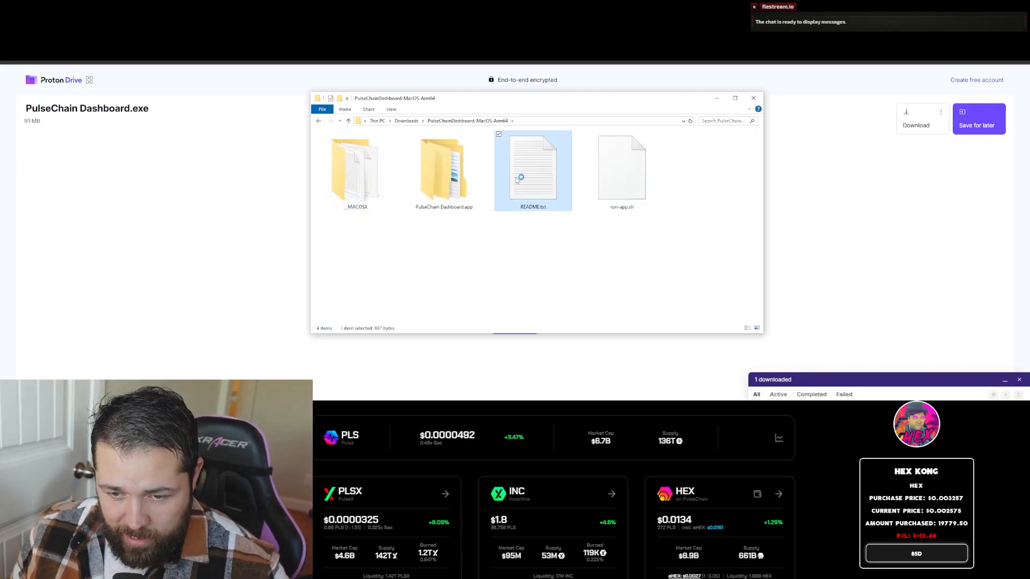
double_click(533, 167)
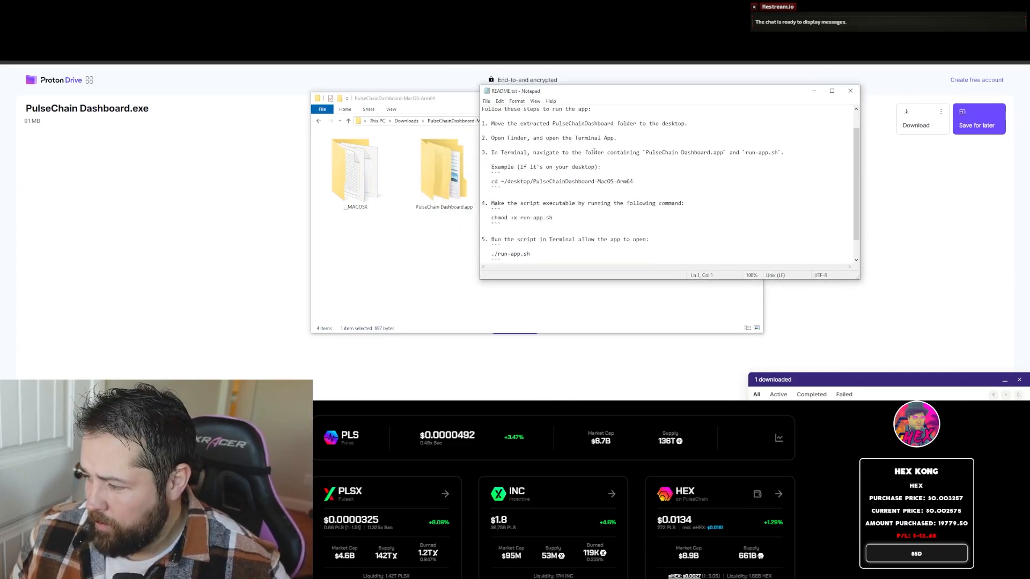
scroll(down, 3)
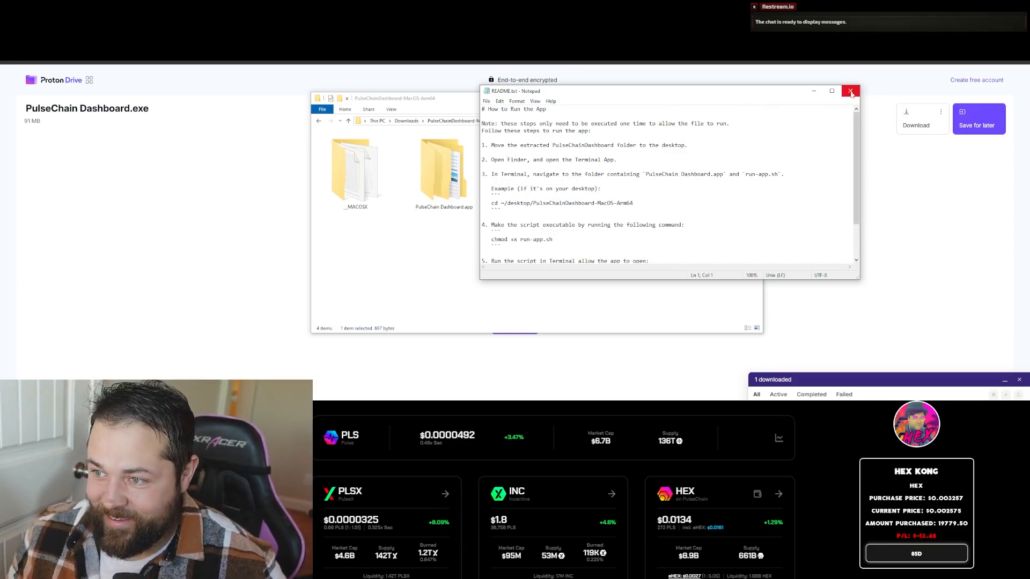
- Close Notepad and run PulseChain Dashboard.exe, expanding More info on the SmartScreen warning
click(851, 90)
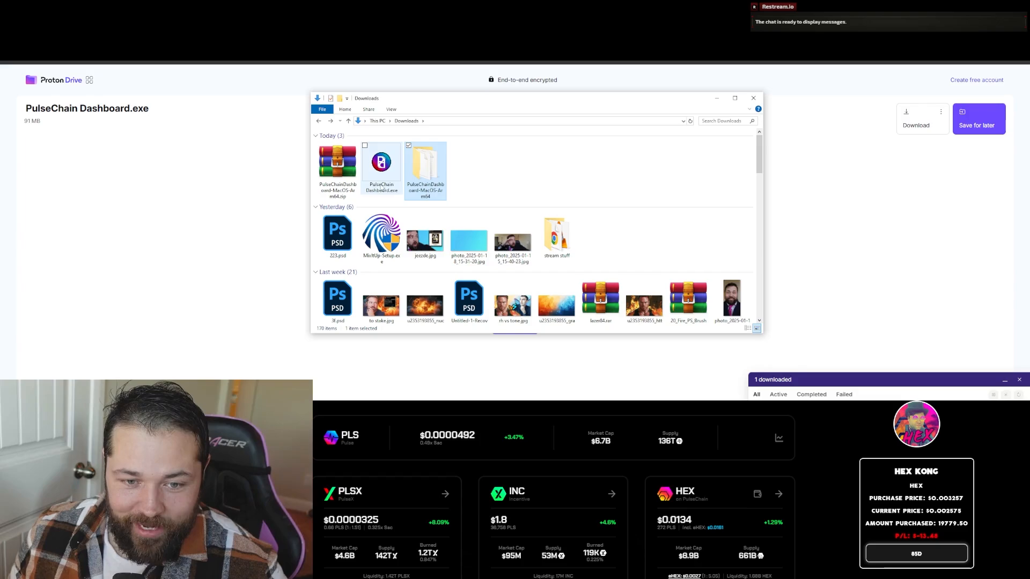
mouse_move(381, 164)
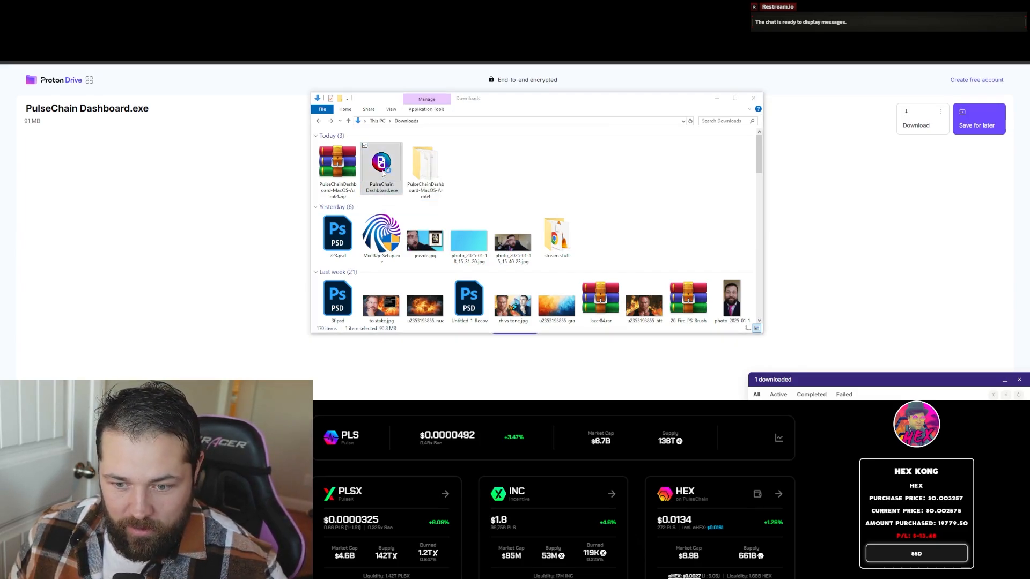
double_click(380, 165)
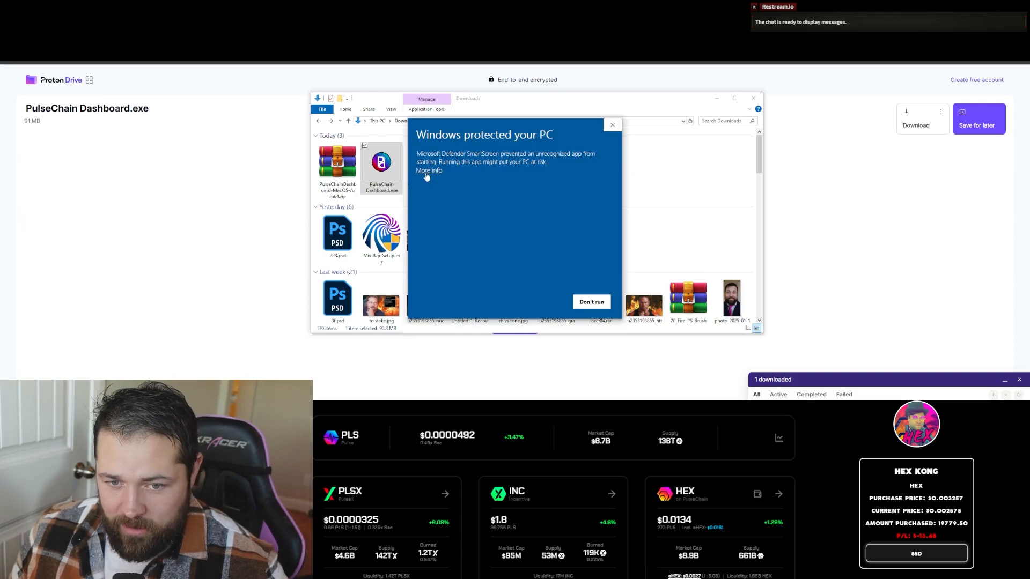
click(428, 170)
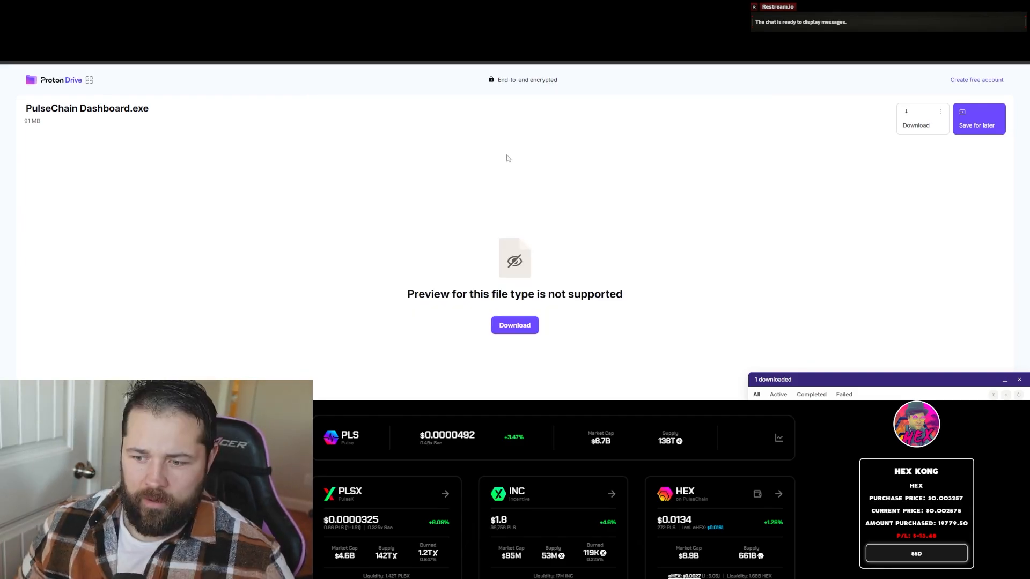
mouse_move(472, 133)
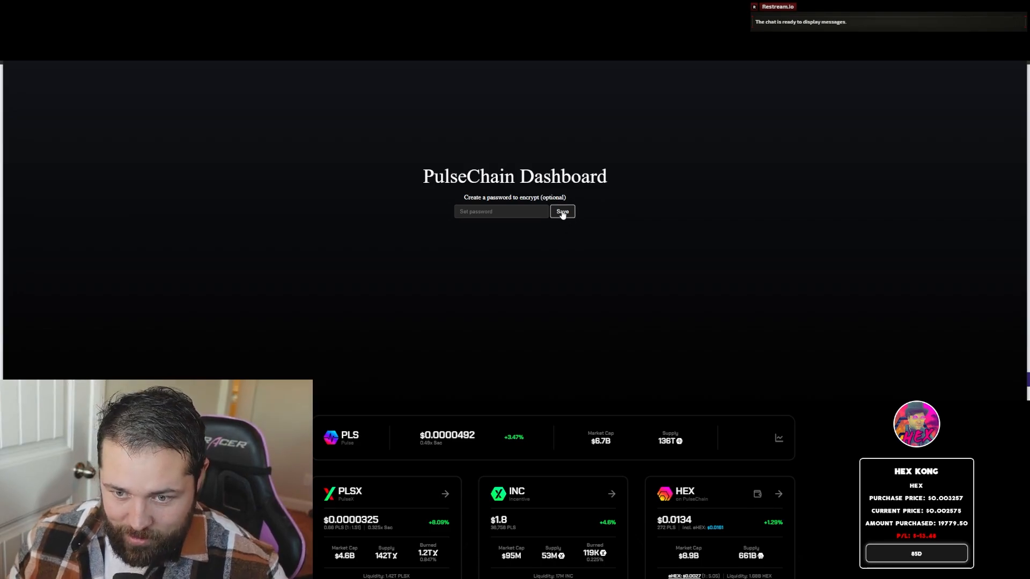
- Save an empty encryption password and let the dashboard load PLS, PLSX, INC and HEX prices
click(561, 211)
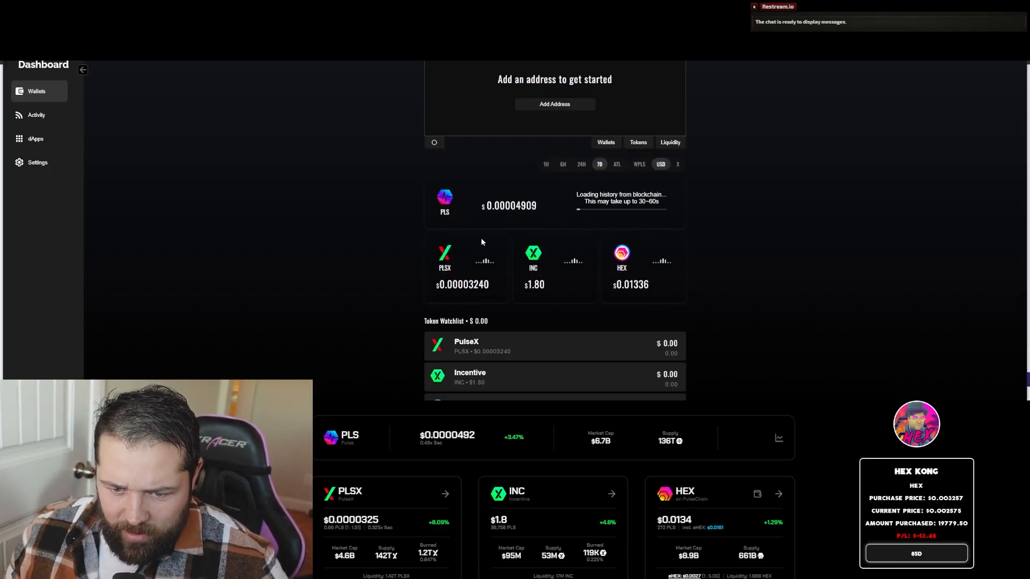
scroll(down, 3)
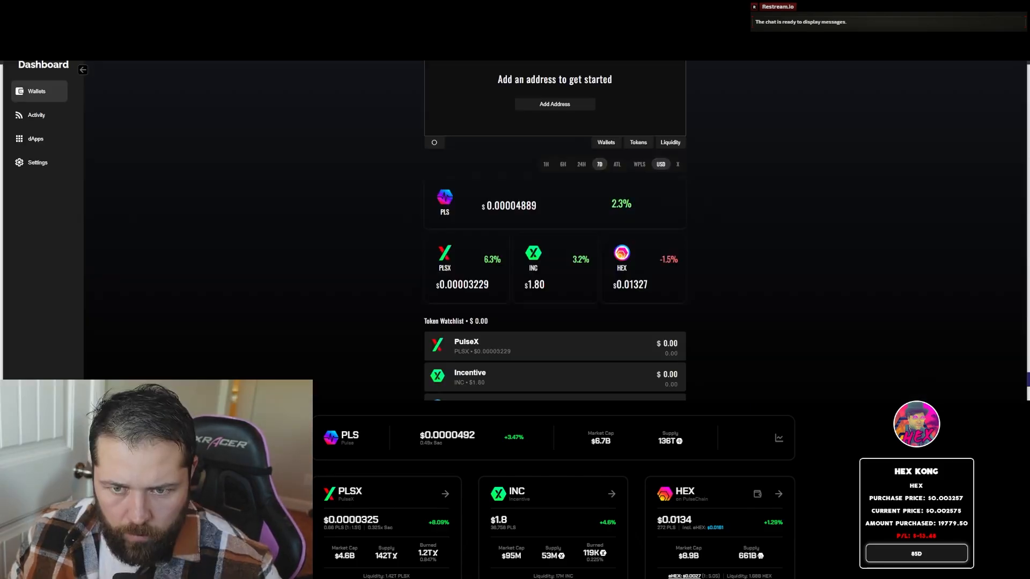
mouse_move(555, 104)
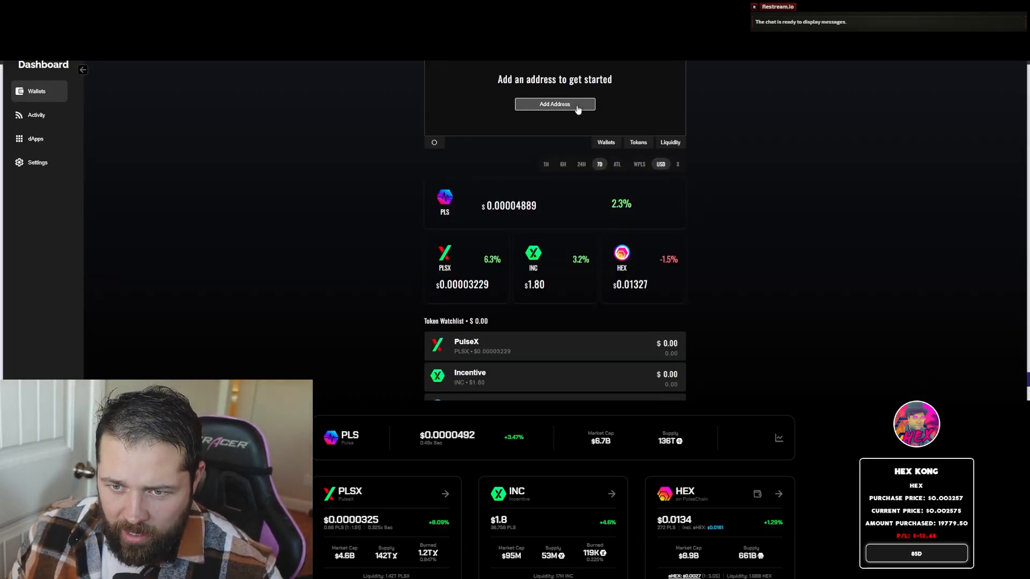
click(555, 104)
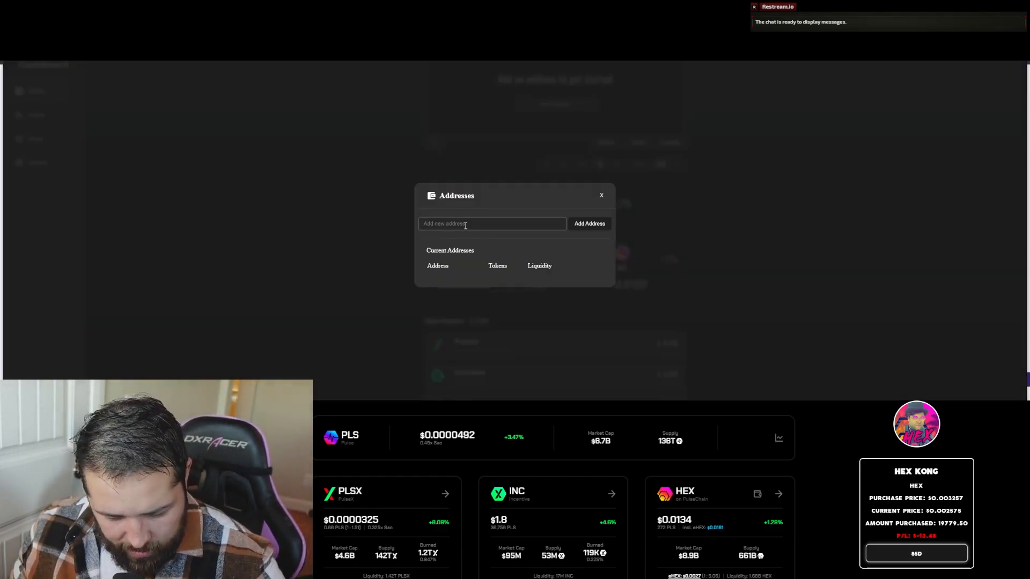
text(0xae508b83220c32971c9ee74b760d0faefc086fe9)
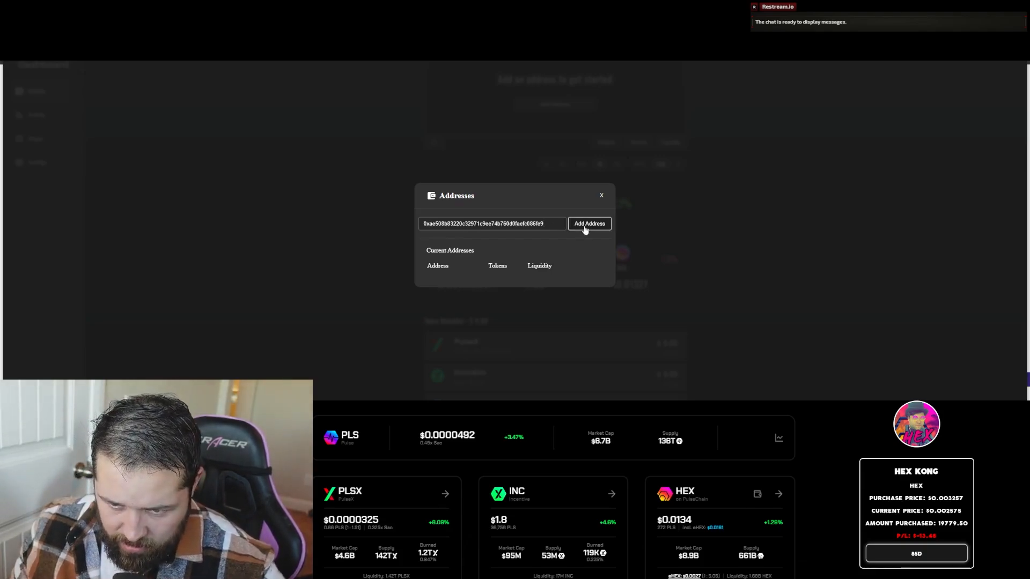
click(588, 223)
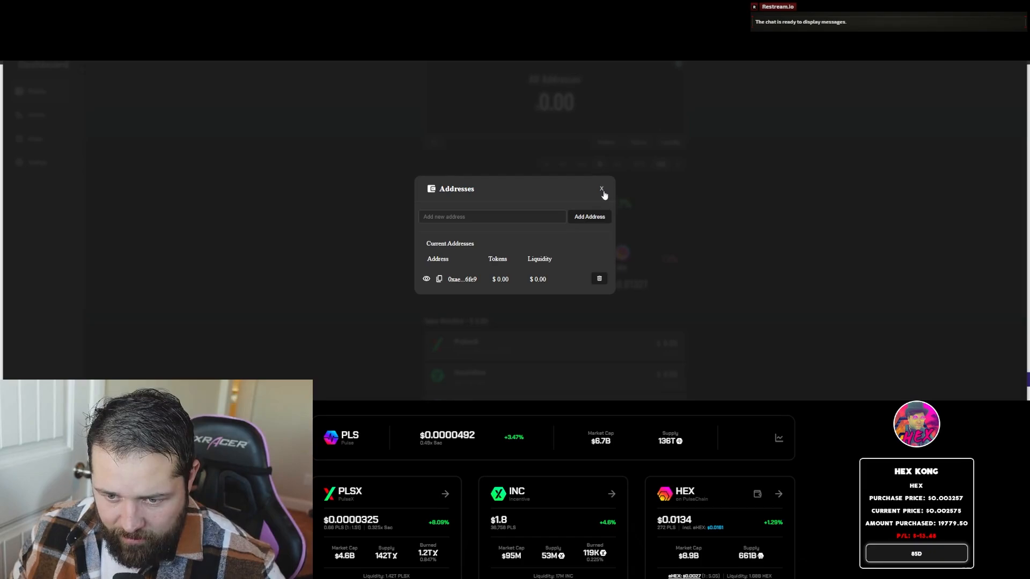
click(601, 189)
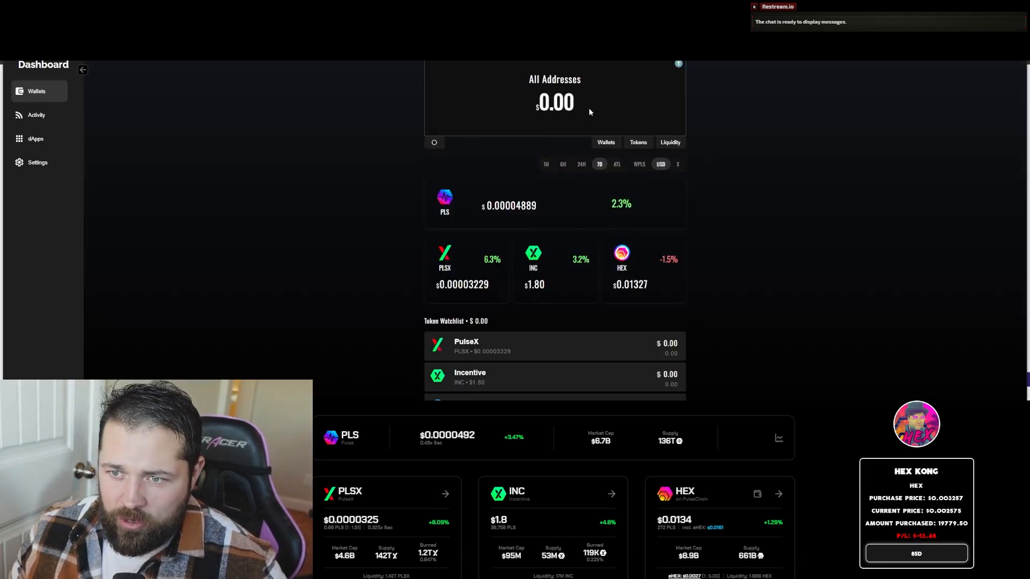
mouse_move(678, 64)
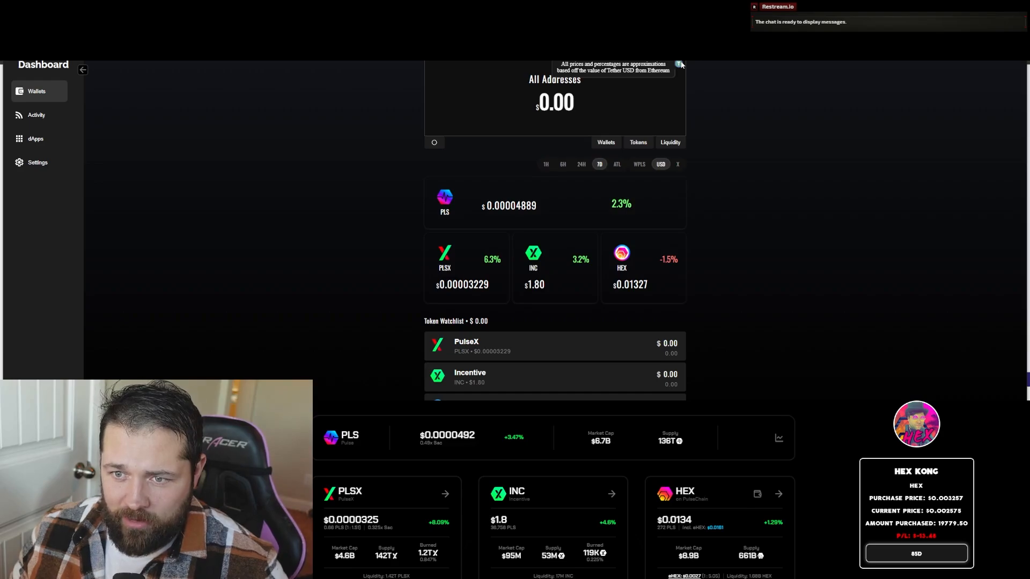
mouse_move(585, 144)
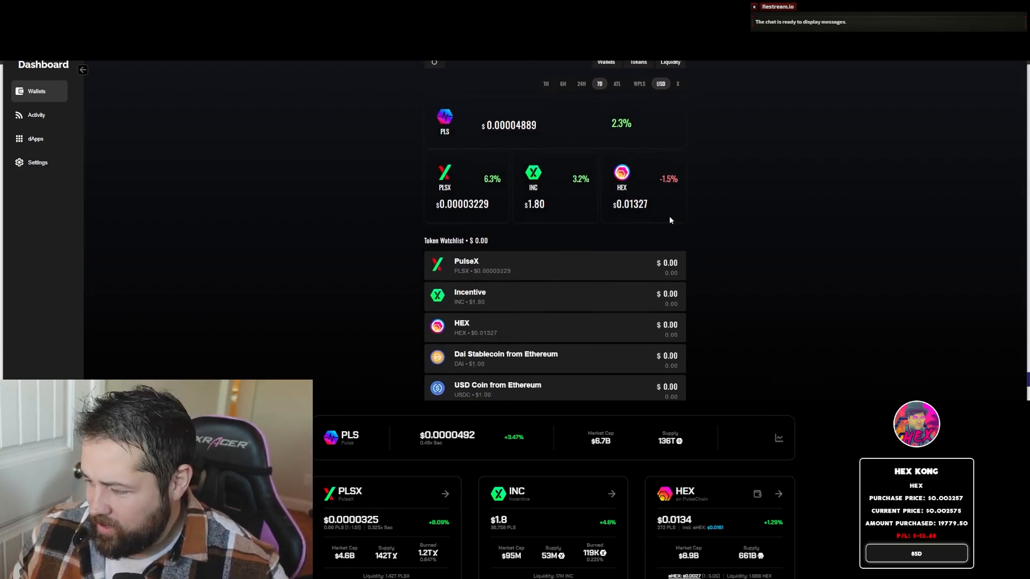
scroll(down, 3)
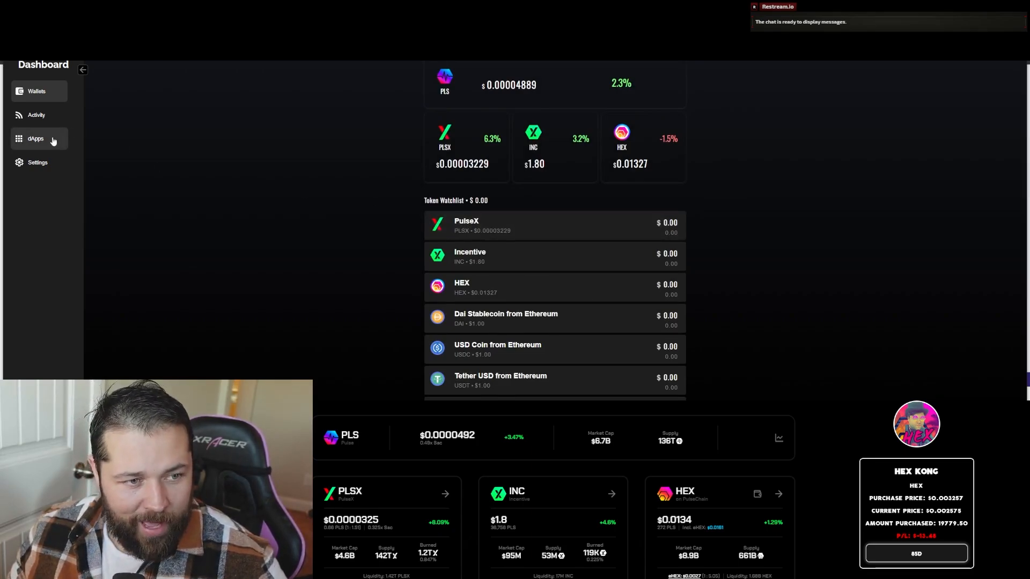
- From the dApps list download PulseX DEX and HEX Mining, then launch PulseX DEX
click(37, 138)
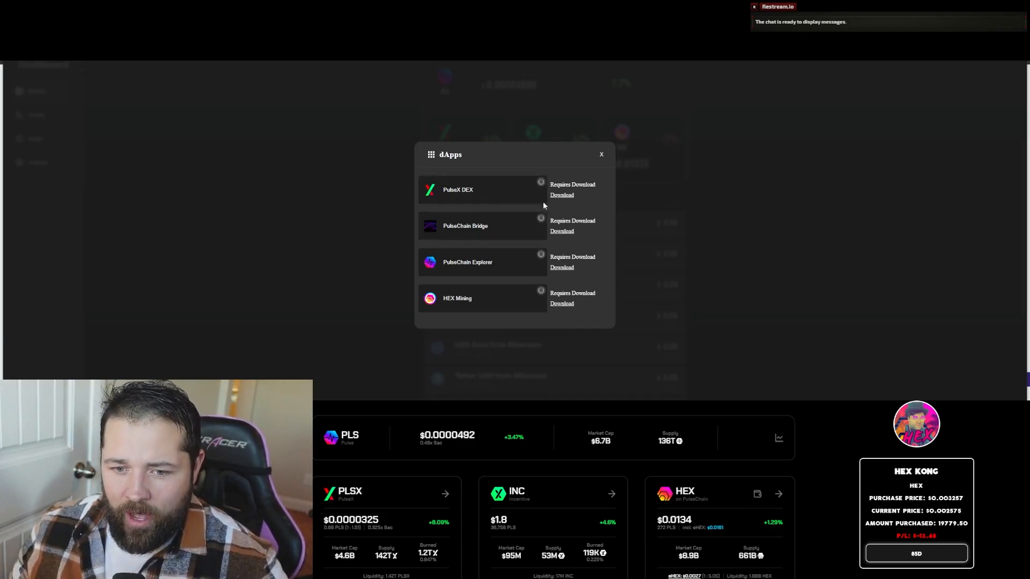
click(561, 195)
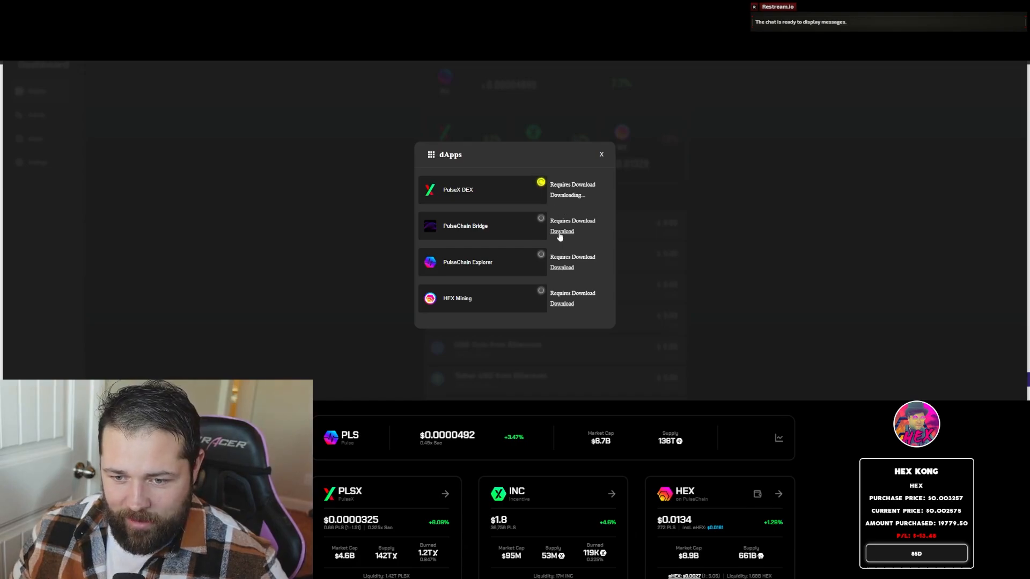
mouse_move(487, 257)
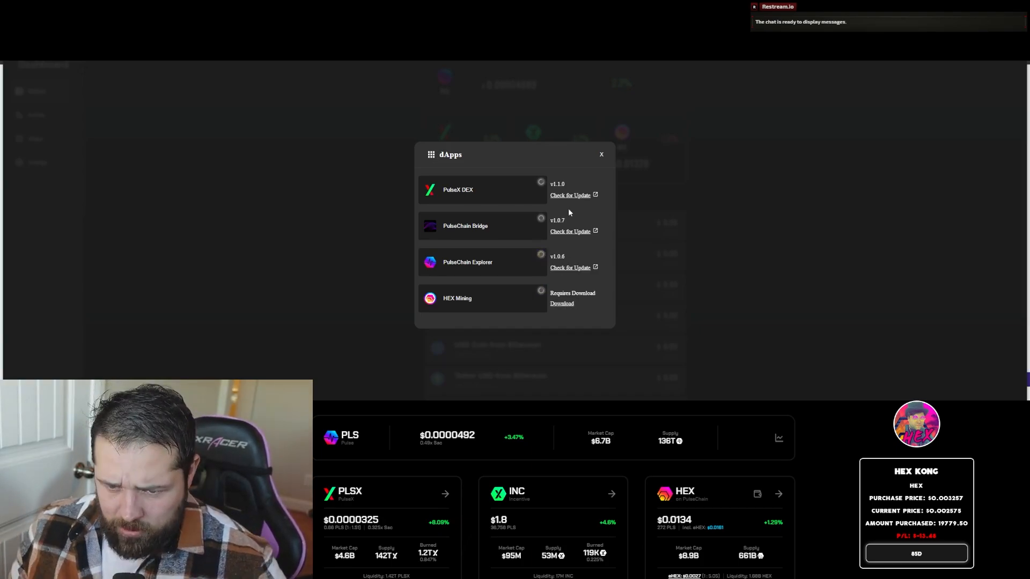
click(561, 303)
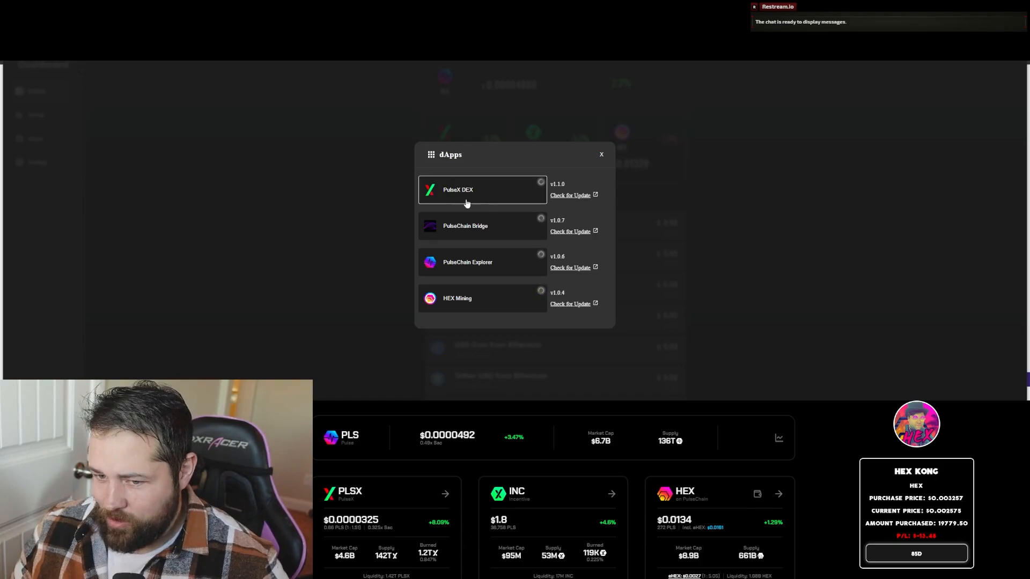
click(483, 190)
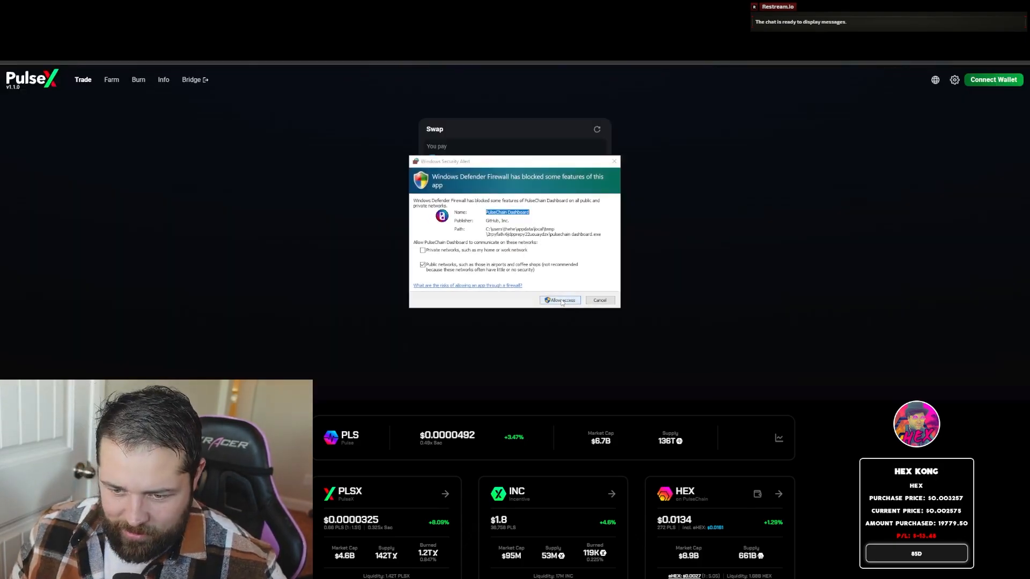
- Allow firewall access, launch PulseChain Bridge and PulseChain Explorer, and close the dApps list
click(559, 301)
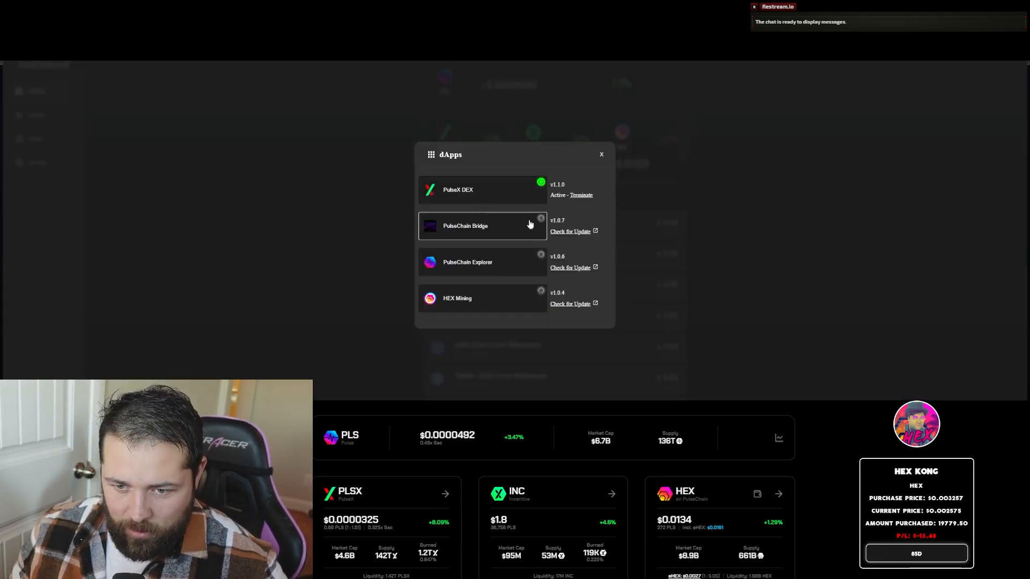
click(601, 155)
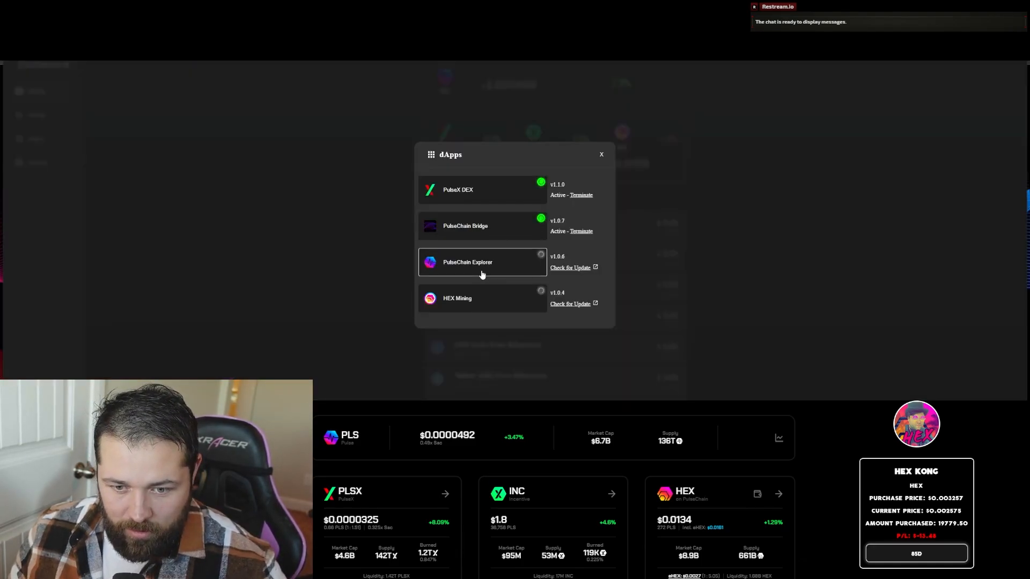
click(467, 261)
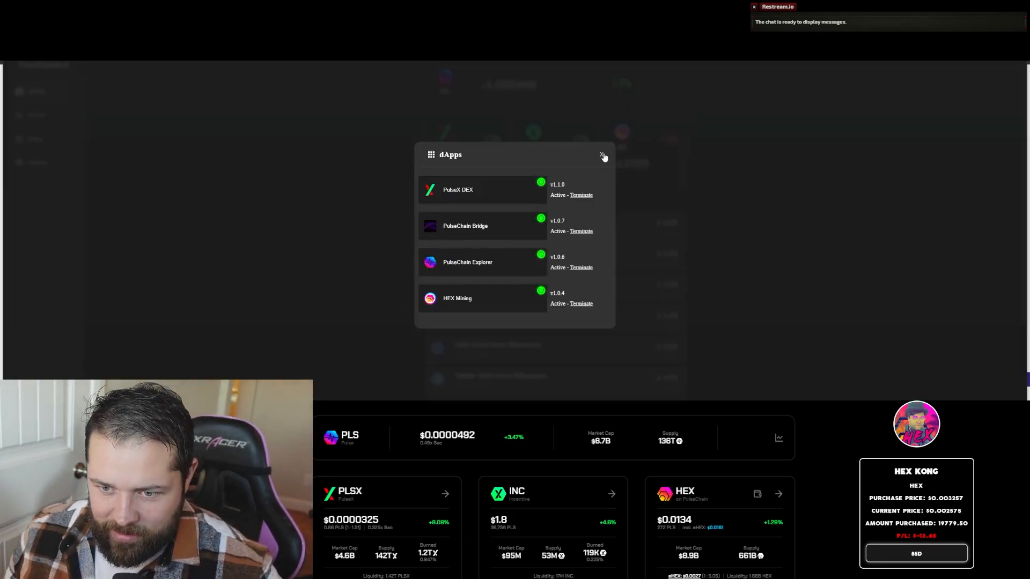
click(602, 155)
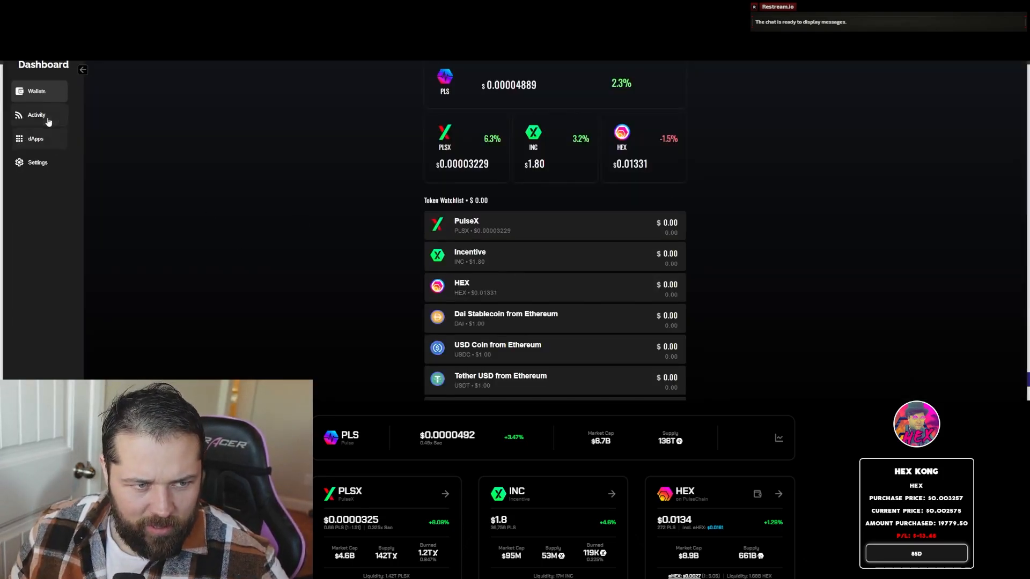
click(37, 115)
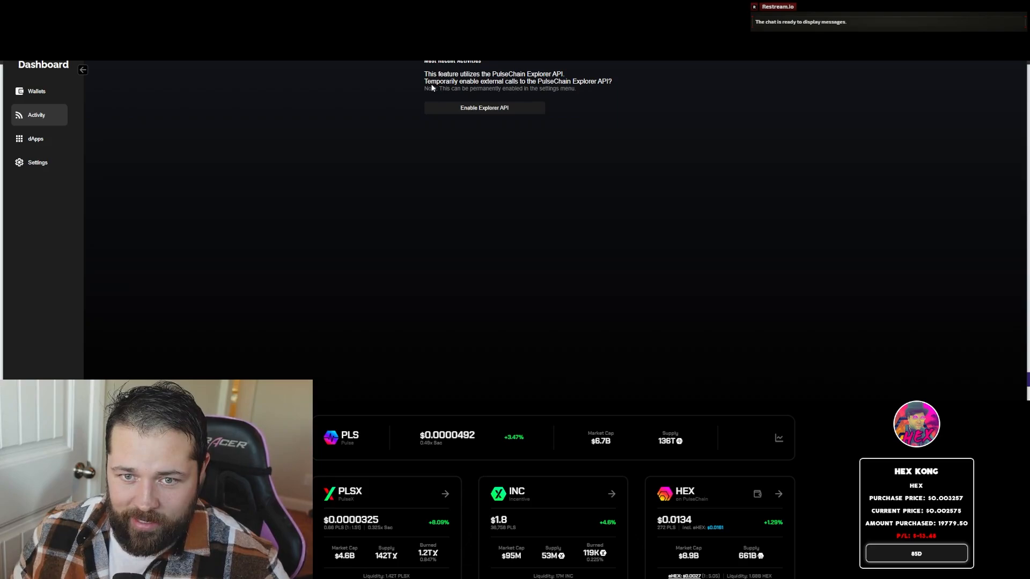
mouse_move(557, 90)
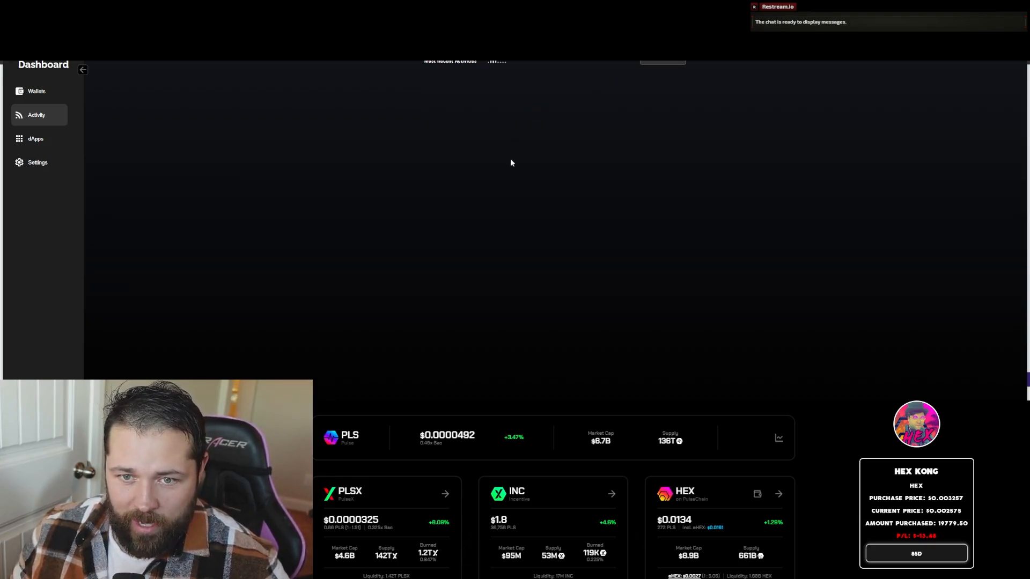
mouse_move(535, 78)
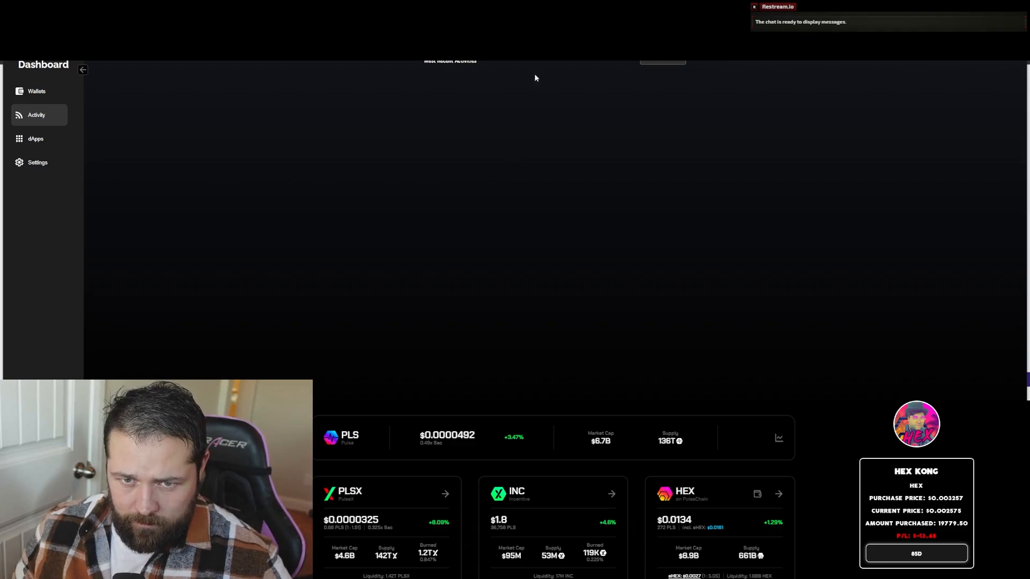
mouse_move(31, 165)
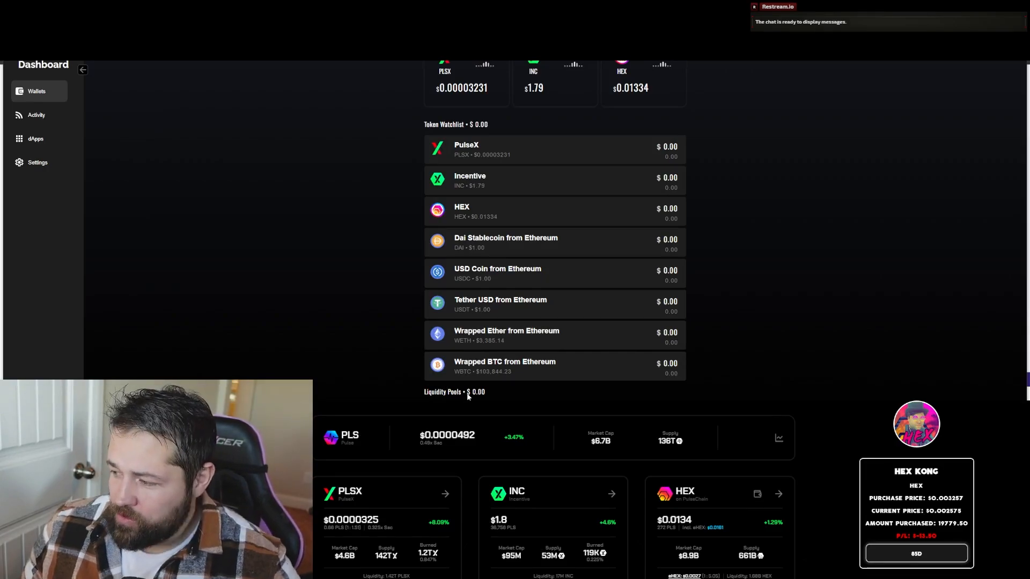
scroll(down, 3)
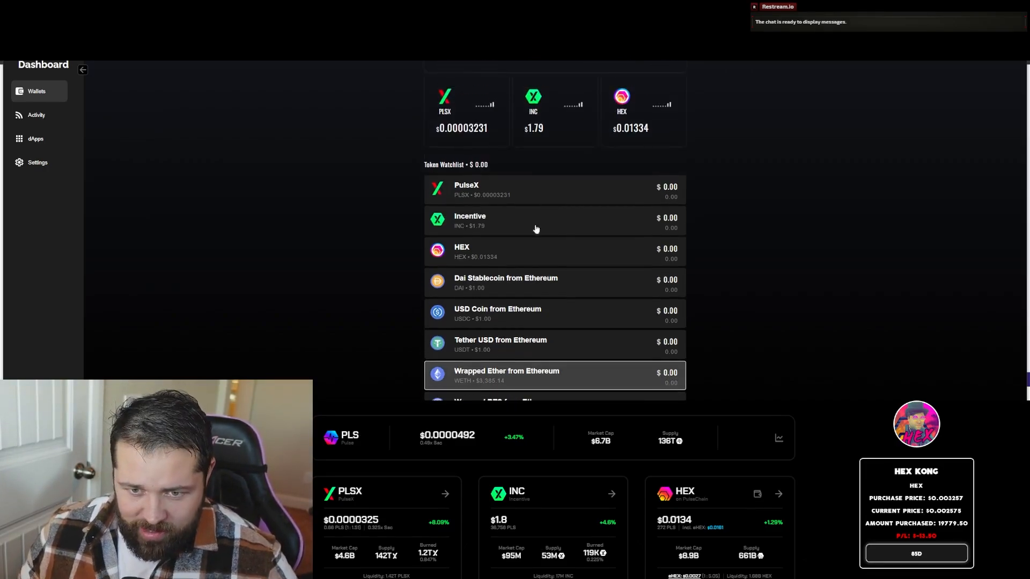
click(466, 190)
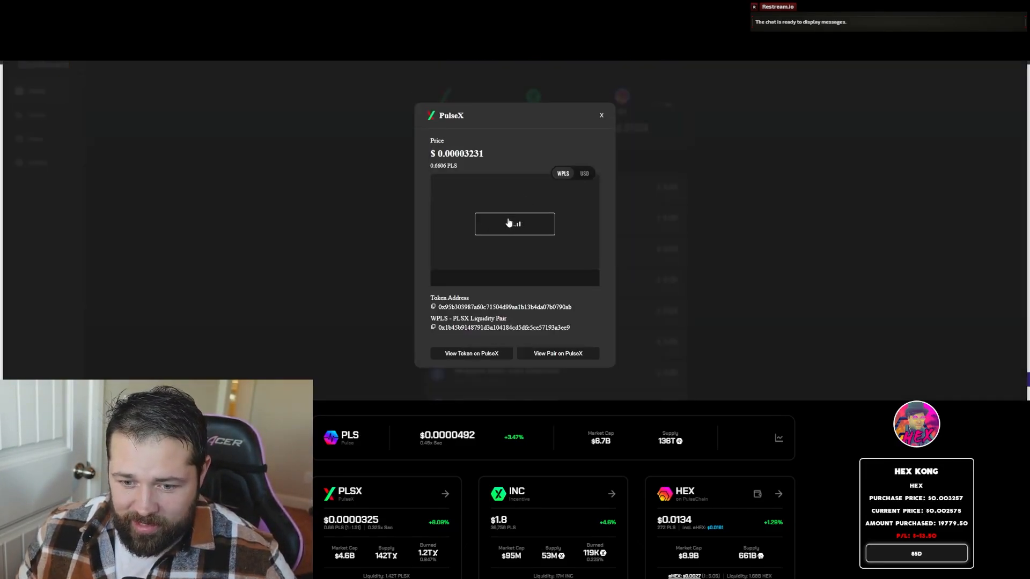
mouse_move(481, 235)
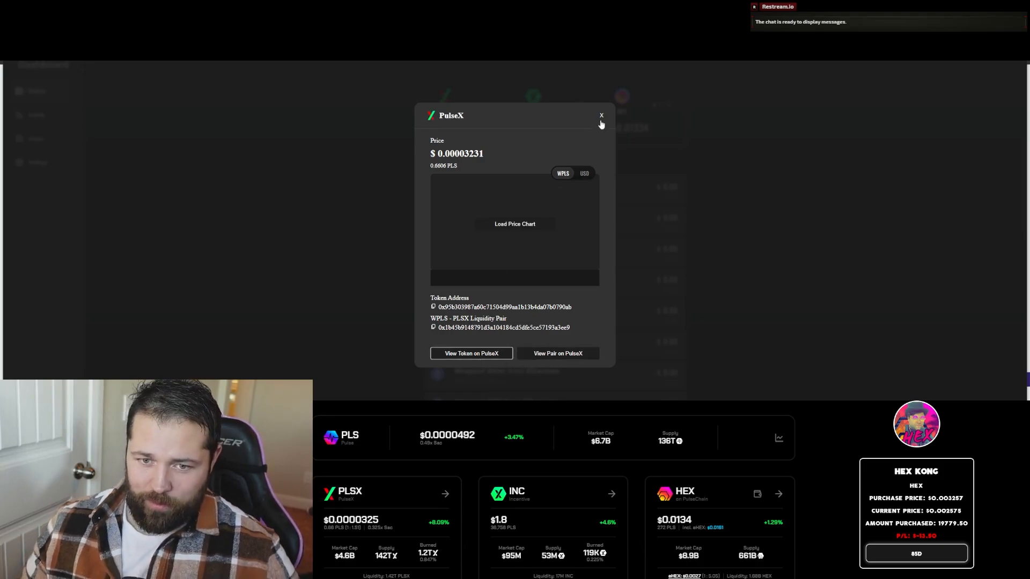
click(601, 115)
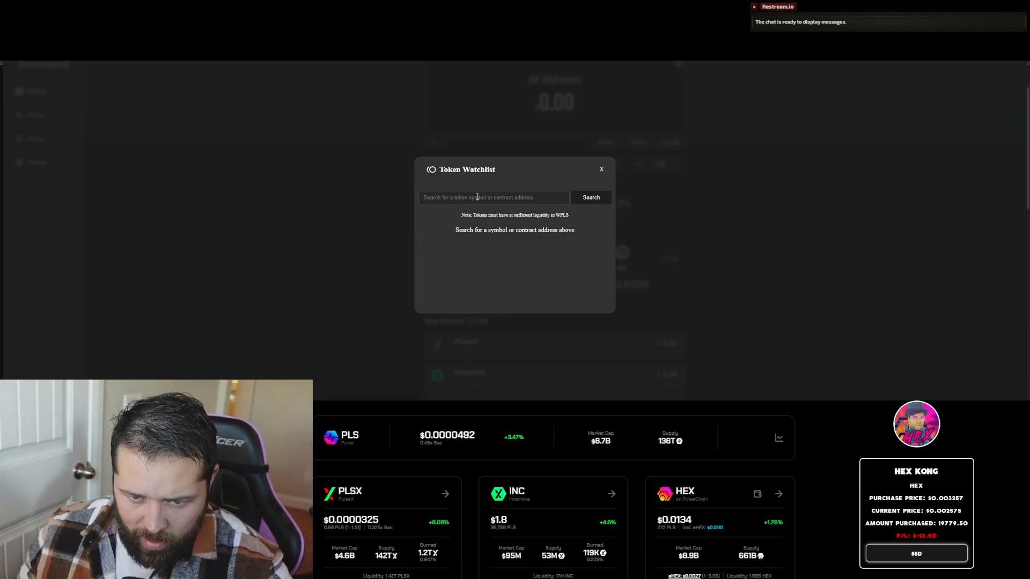
- Search contract 0x94534EeEe131840b1c0F61847c572228bdfDDE93 and add The Grays Currency to the watchlist
text(0x94534EeEe131840b1c0F61847c572228bdfDDE93)
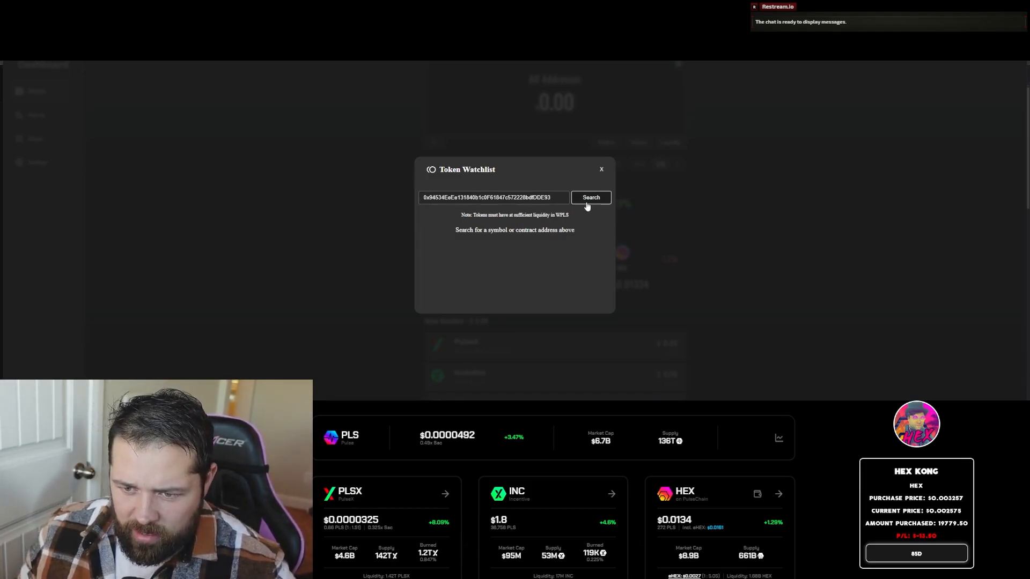
click(590, 198)
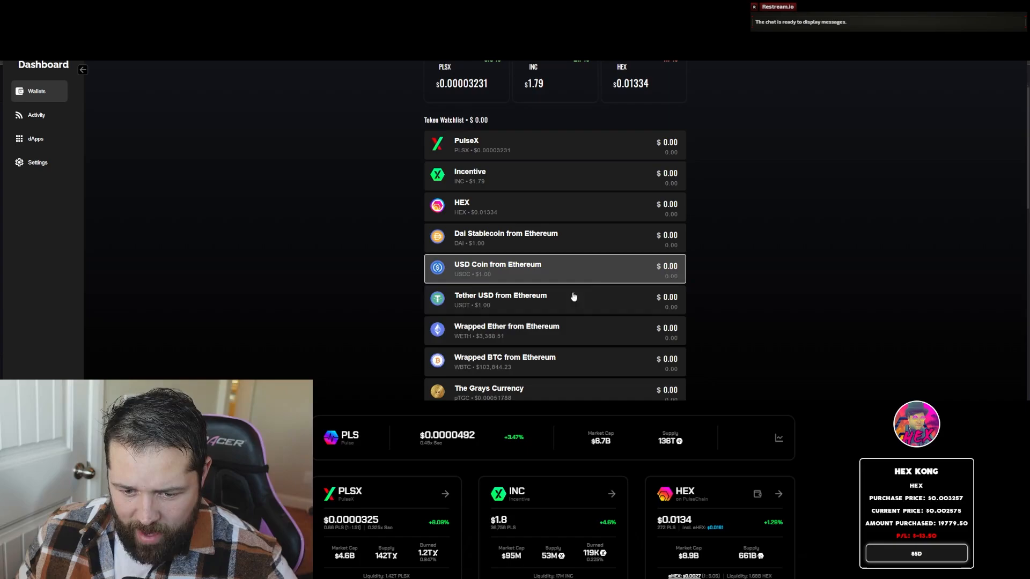
mouse_move(526, 393)
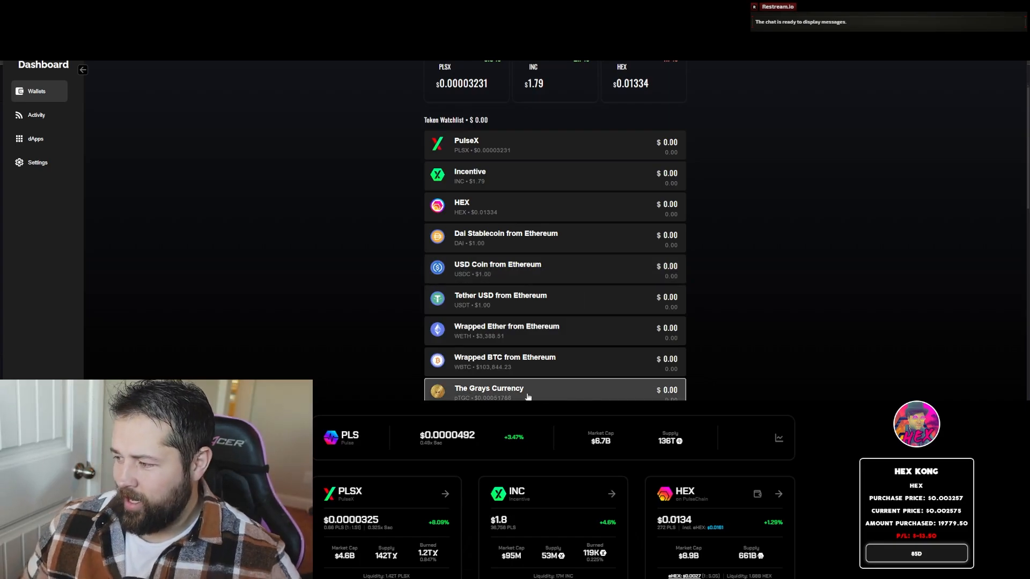
mouse_move(505, 269)
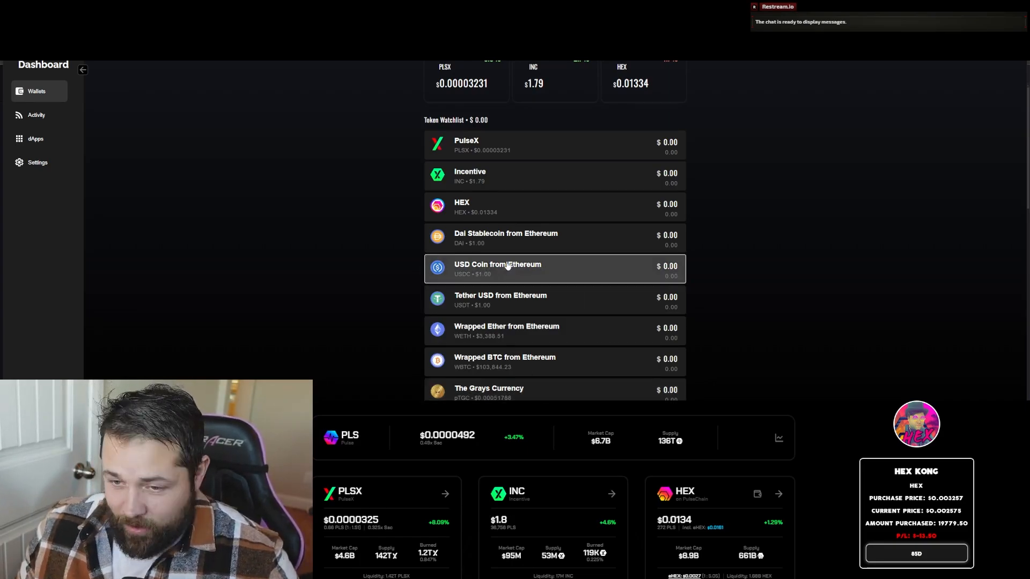
scroll(down, 3)
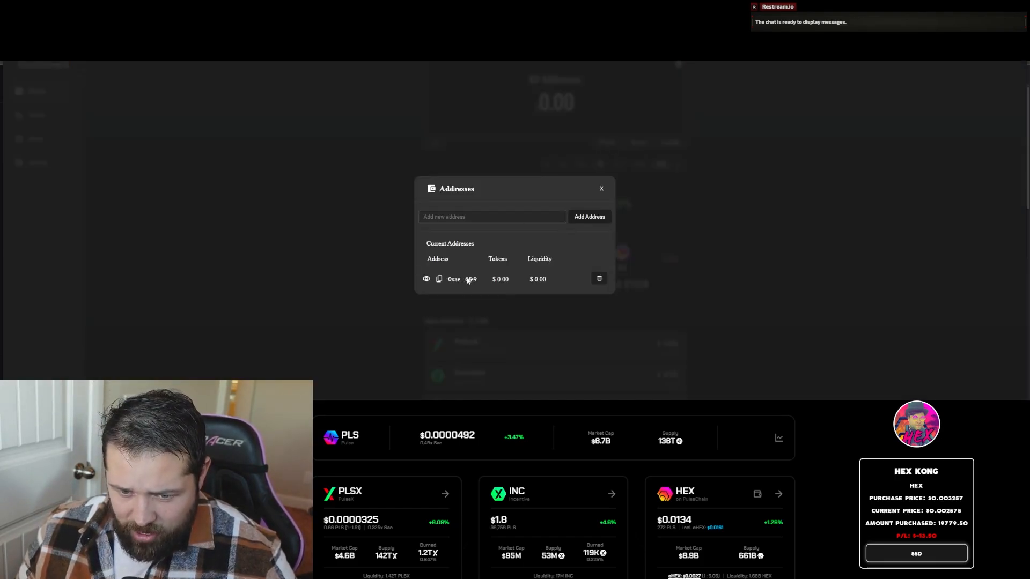
click(601, 189)
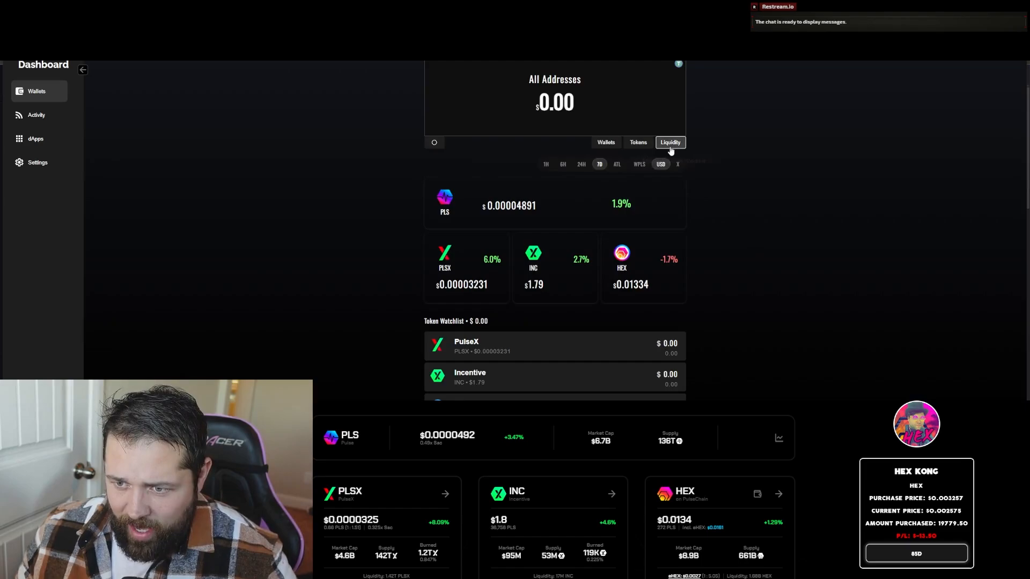
click(670, 143)
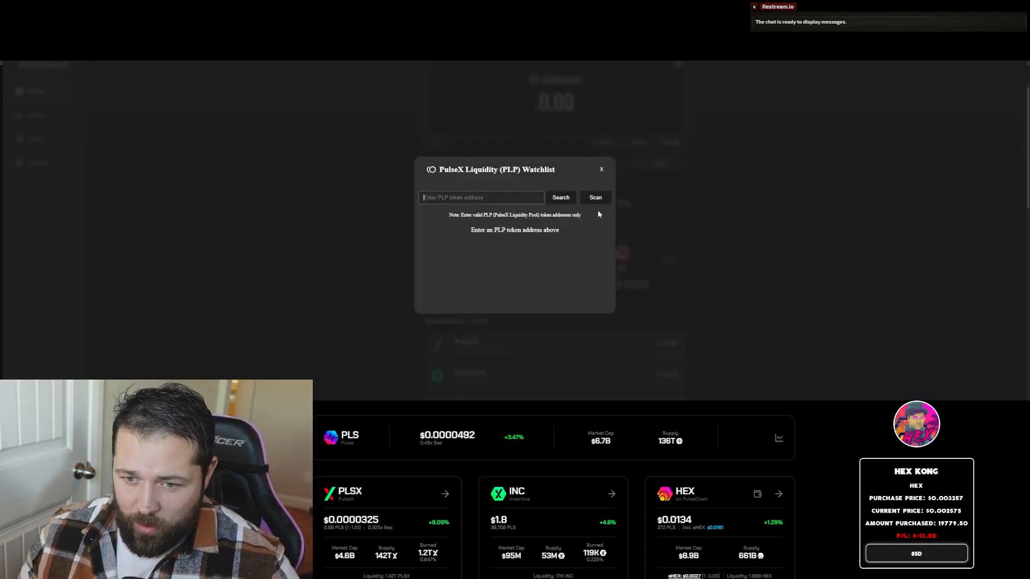
mouse_move(548, 226)
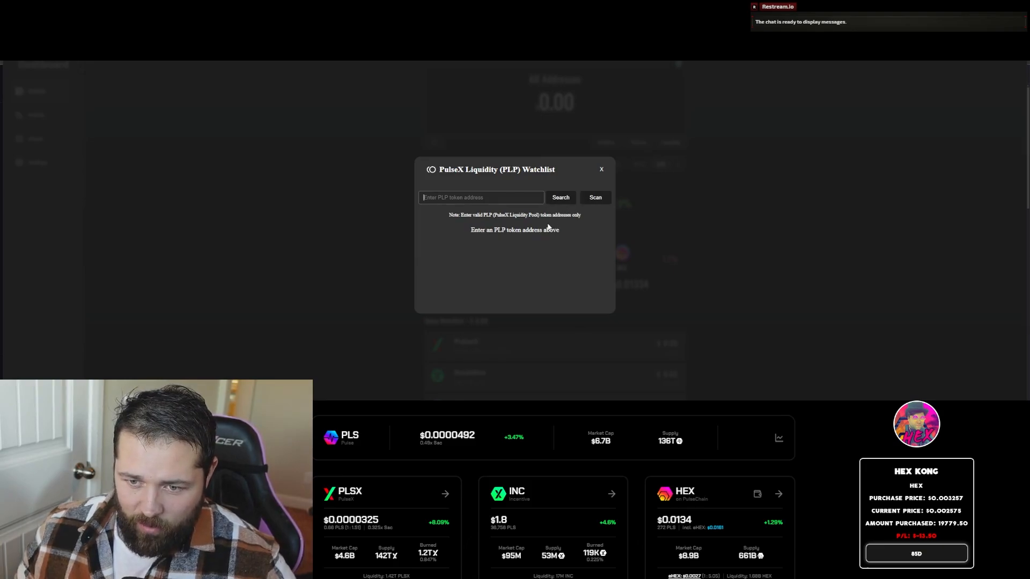
click(601, 170)
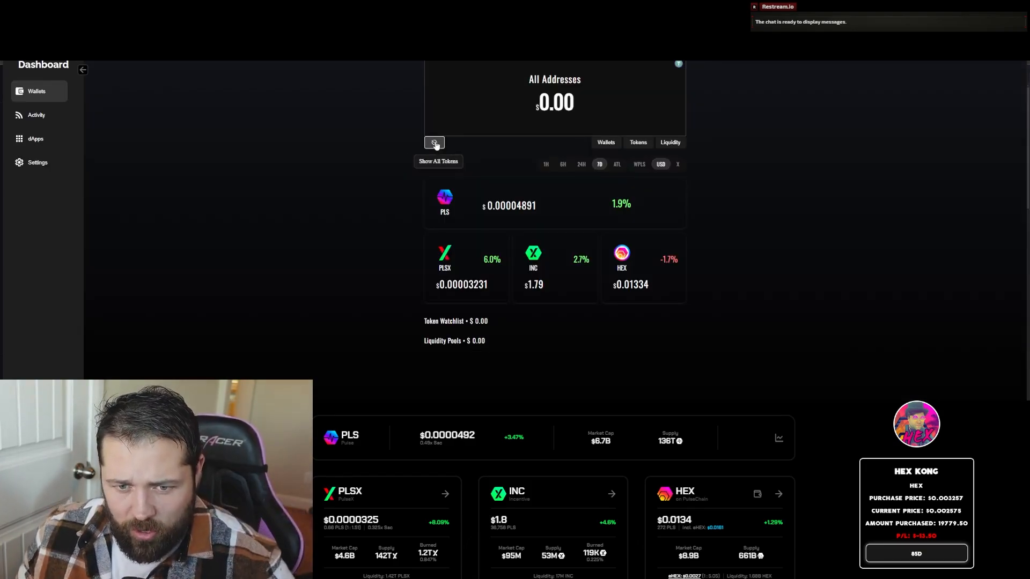
click(435, 143)
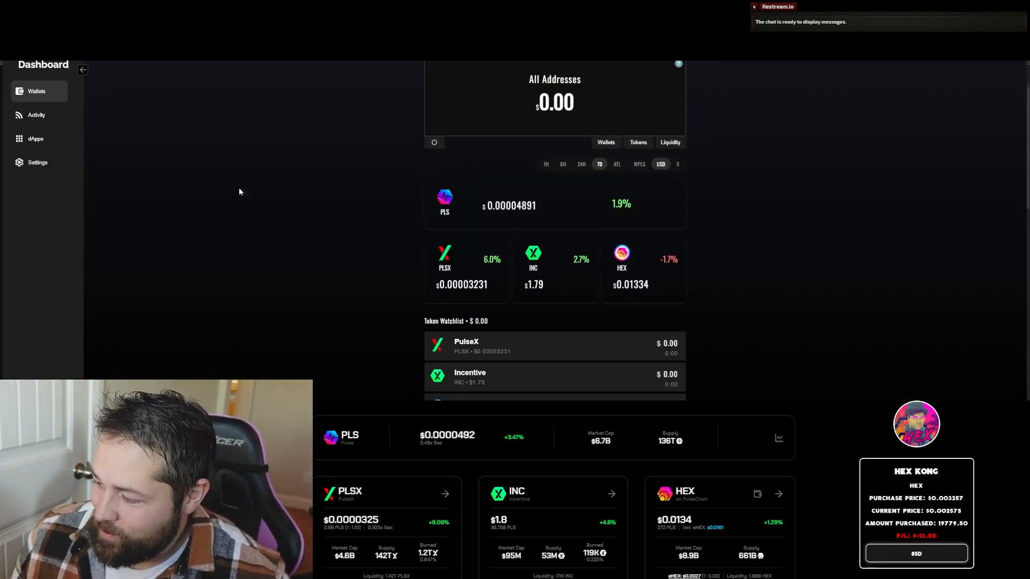
scroll(down, 3)
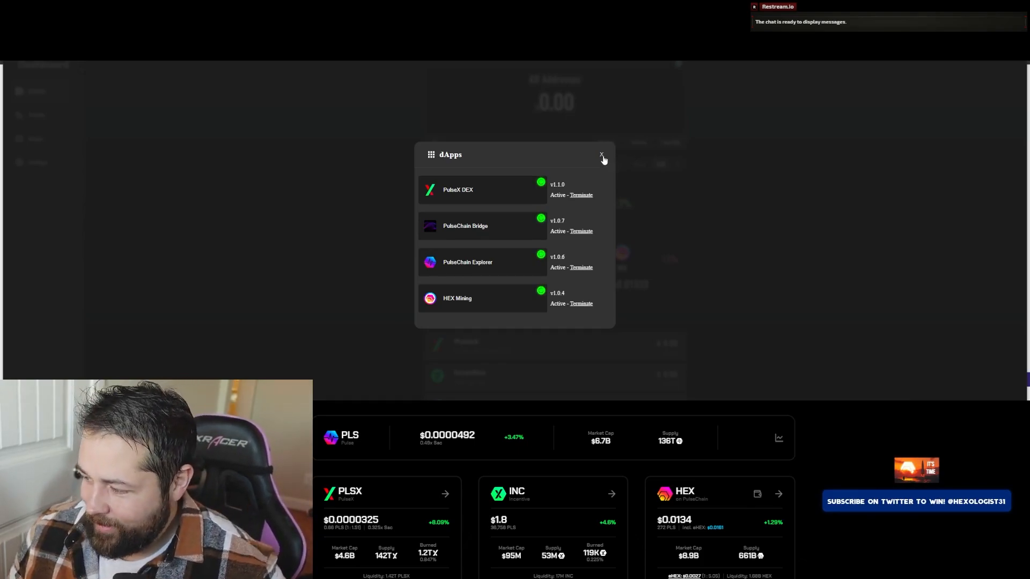
mouse_move(516, 220)
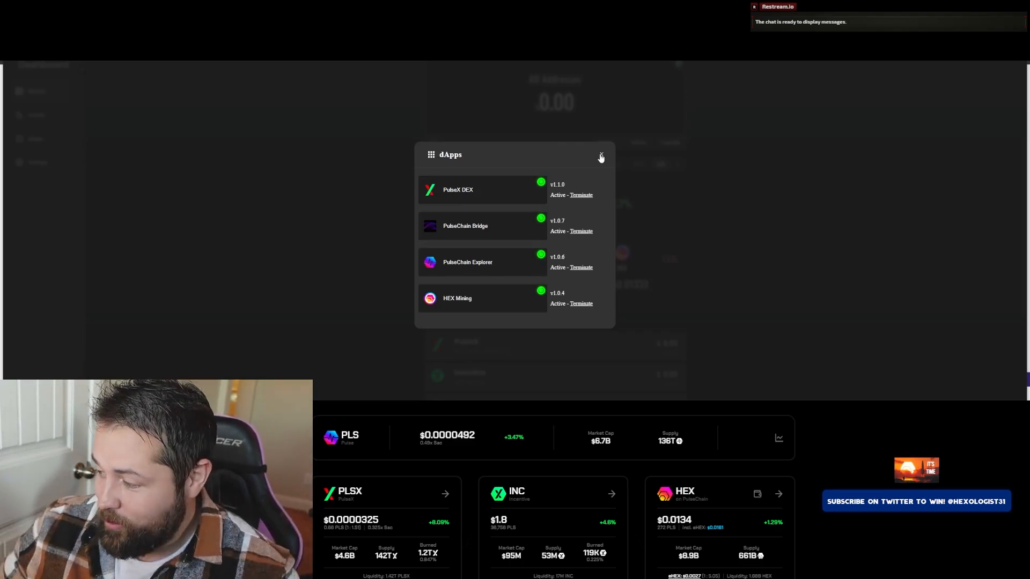
mouse_move(575, 140)
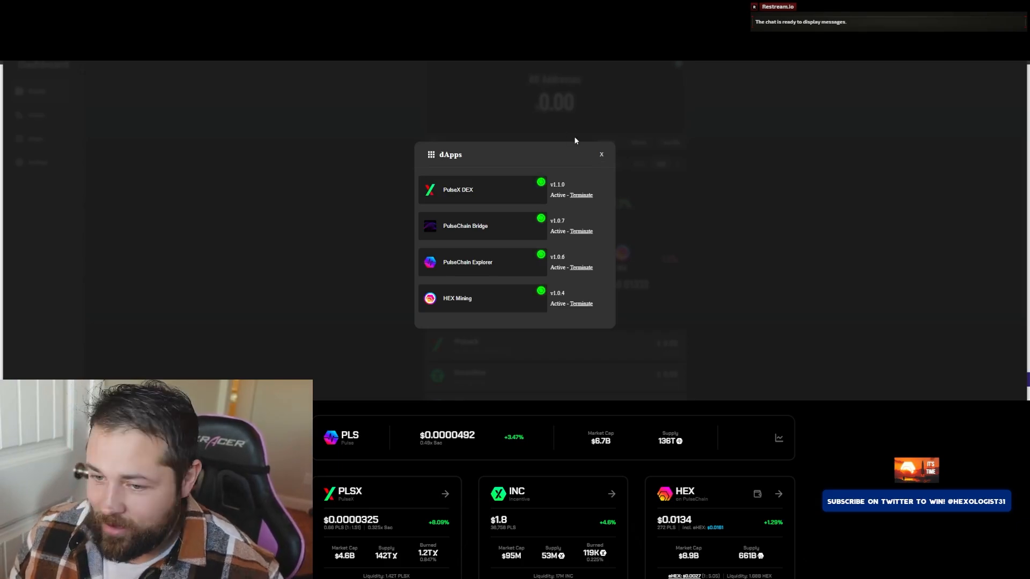
click(600, 154)
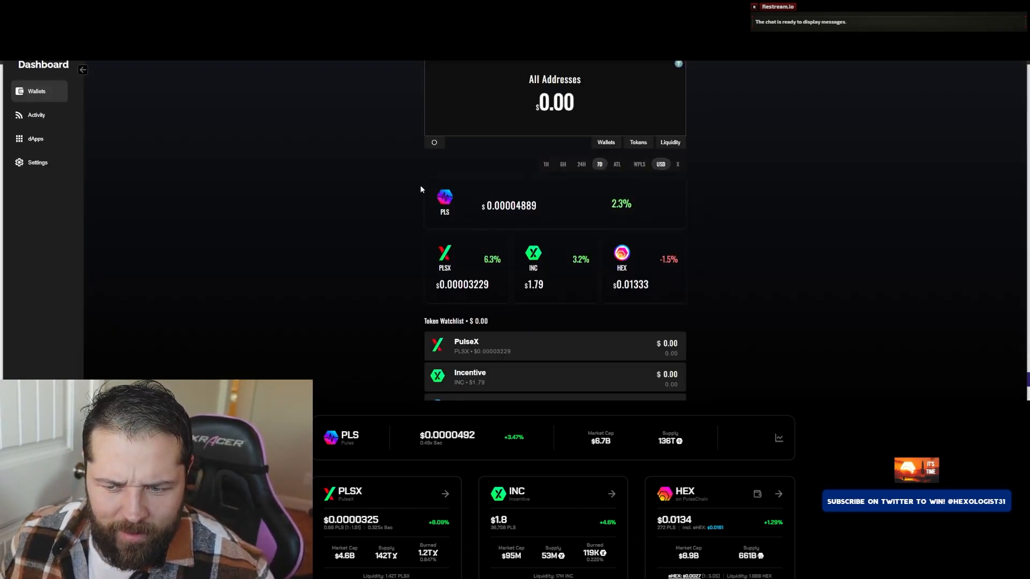